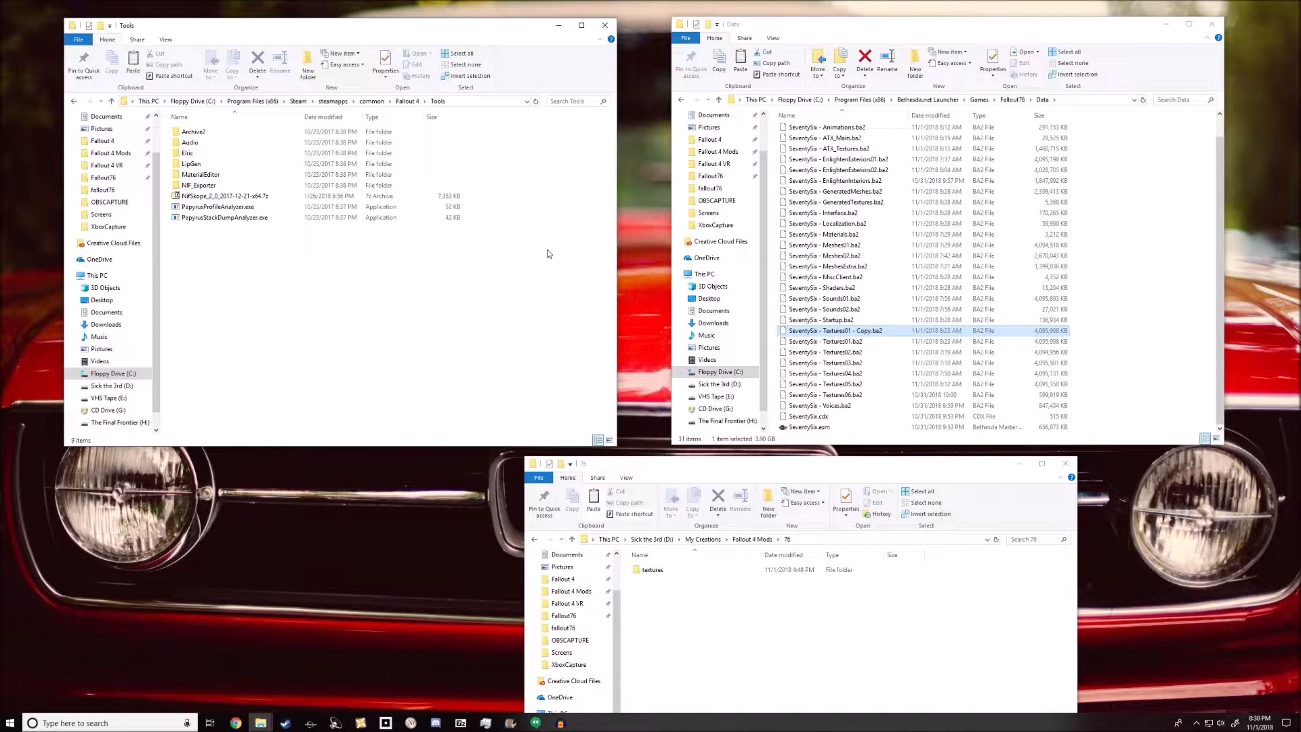
pyautogui.moveTo(782, 192)
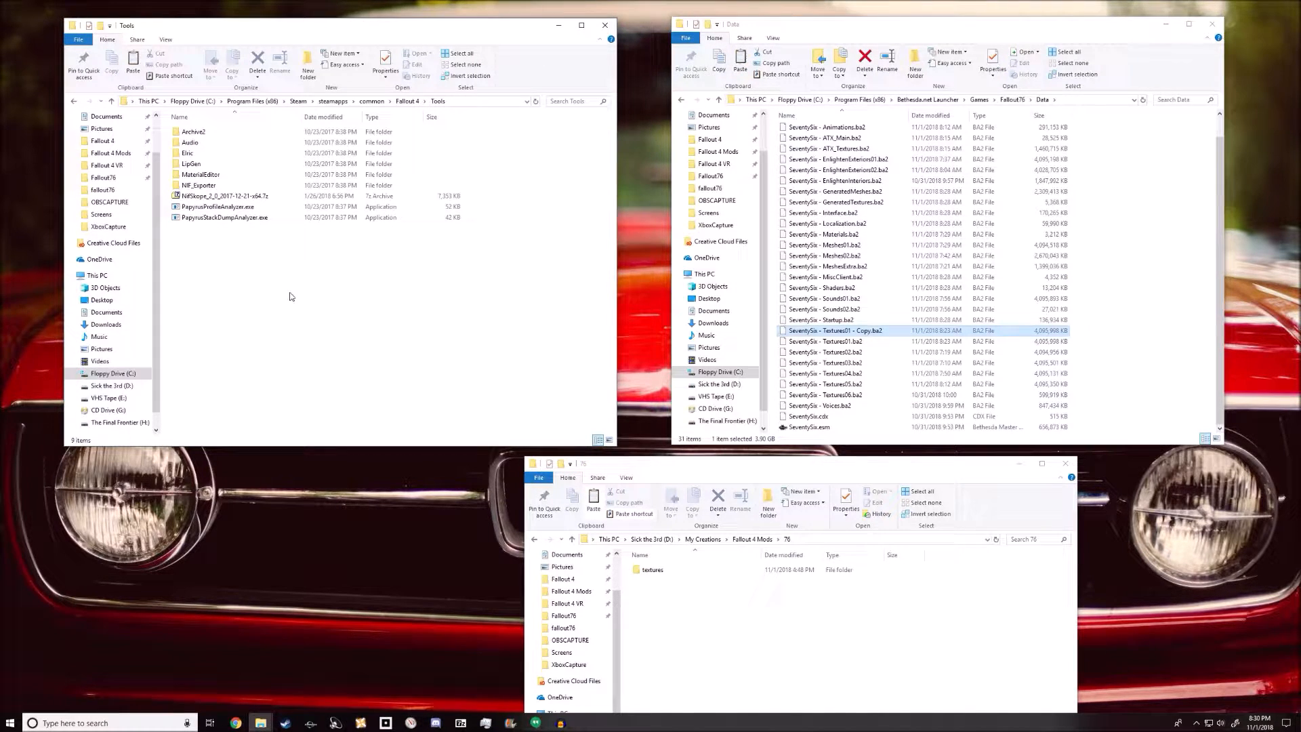
pyautogui.moveTo(678, 479)
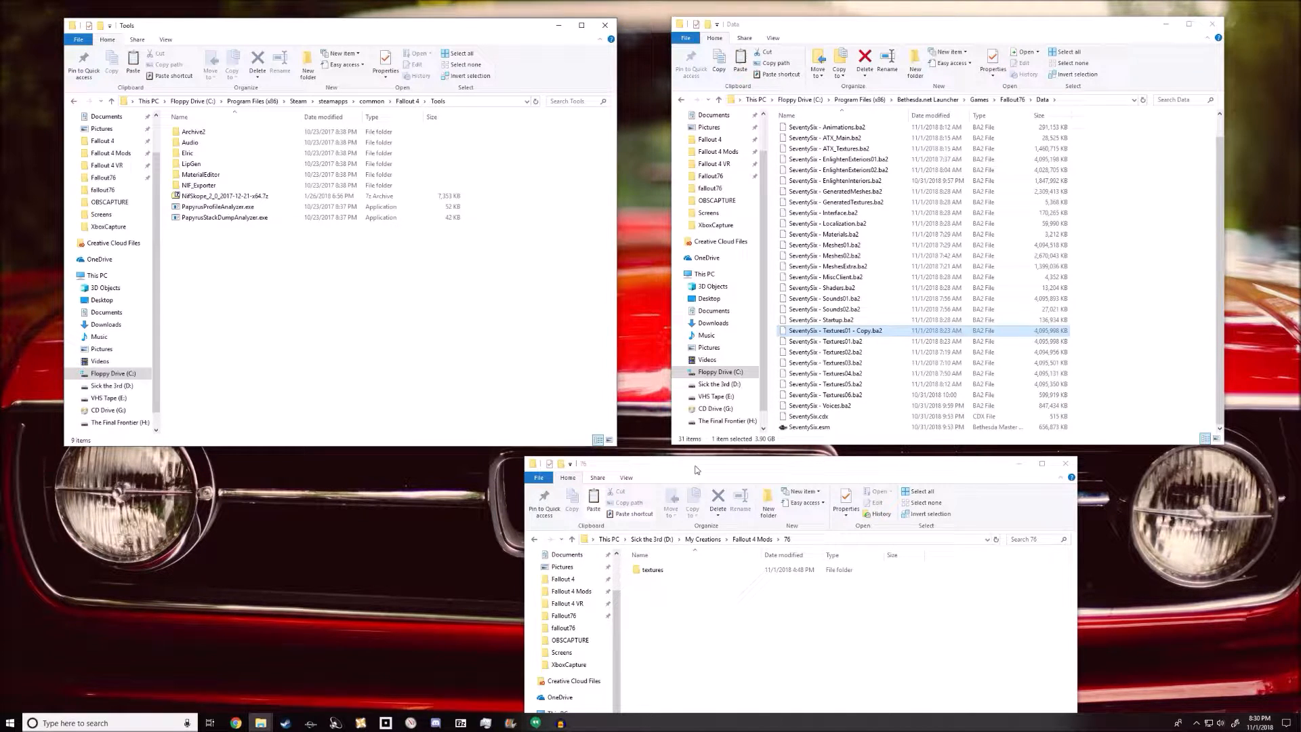
pyautogui.moveTo(631, 463)
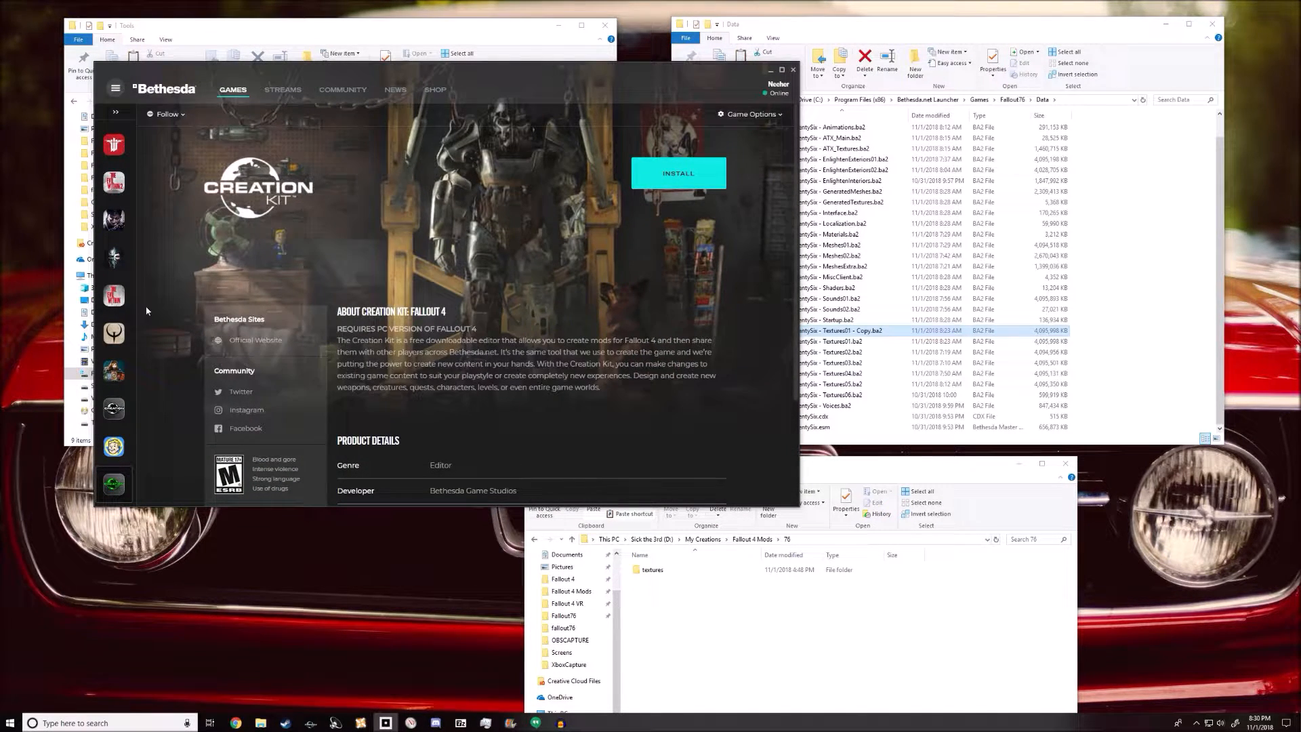
# - Navigate from the Fallout 4 folder through Tools into the Archive2 tool folder
pyautogui.scroll(-3)
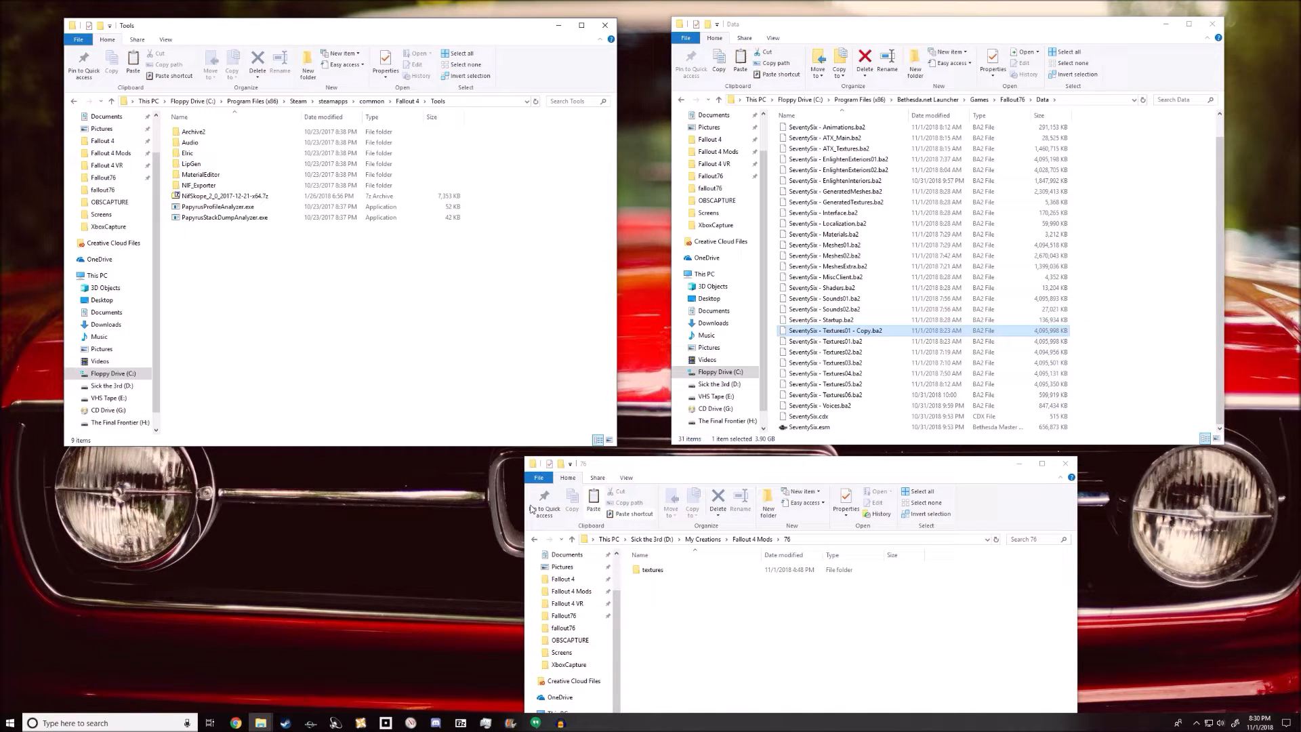
pyautogui.moveTo(584, 399)
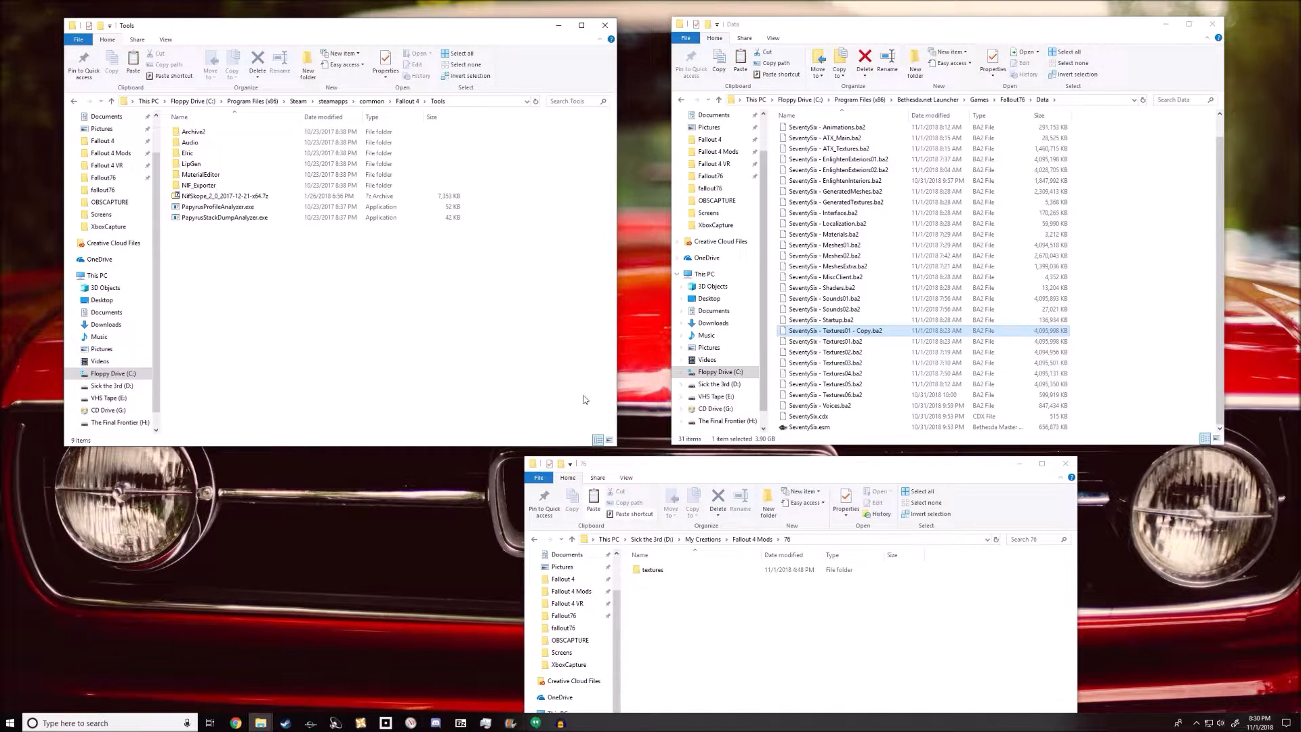
pyautogui.moveTo(223, 217)
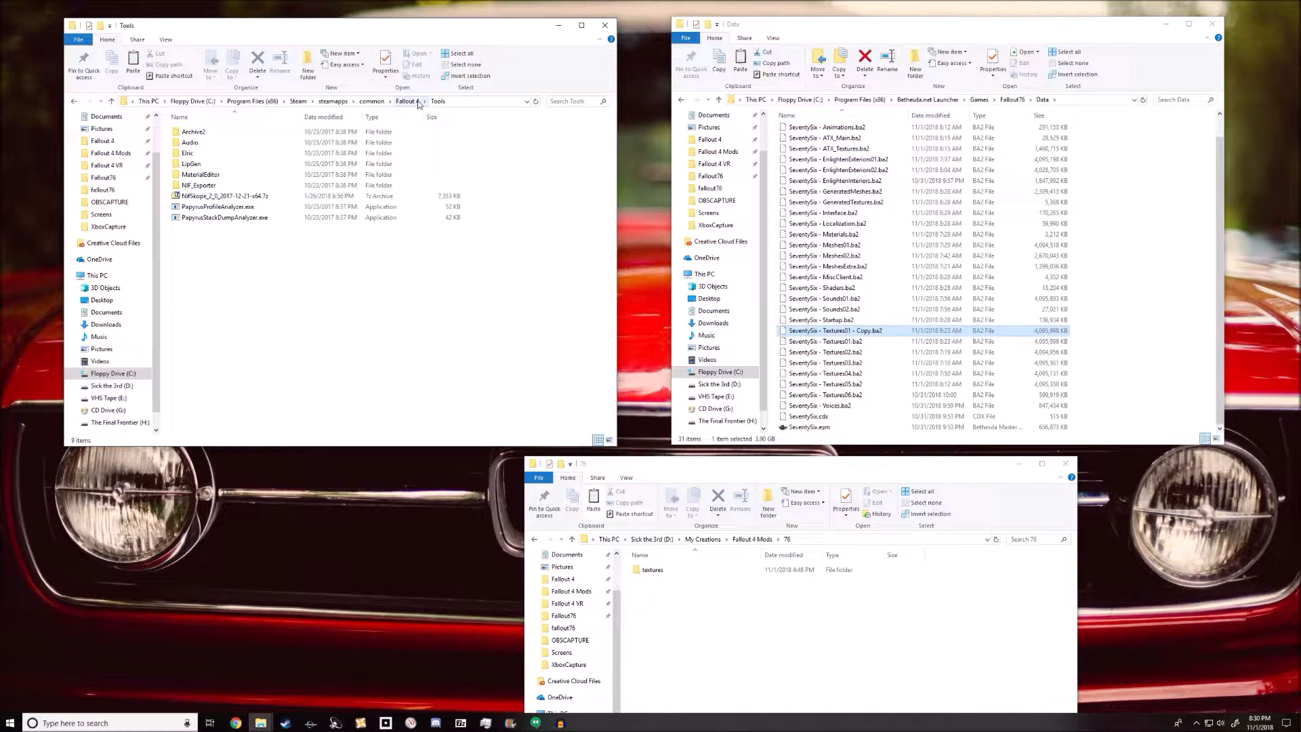
pyautogui.click(194, 131)
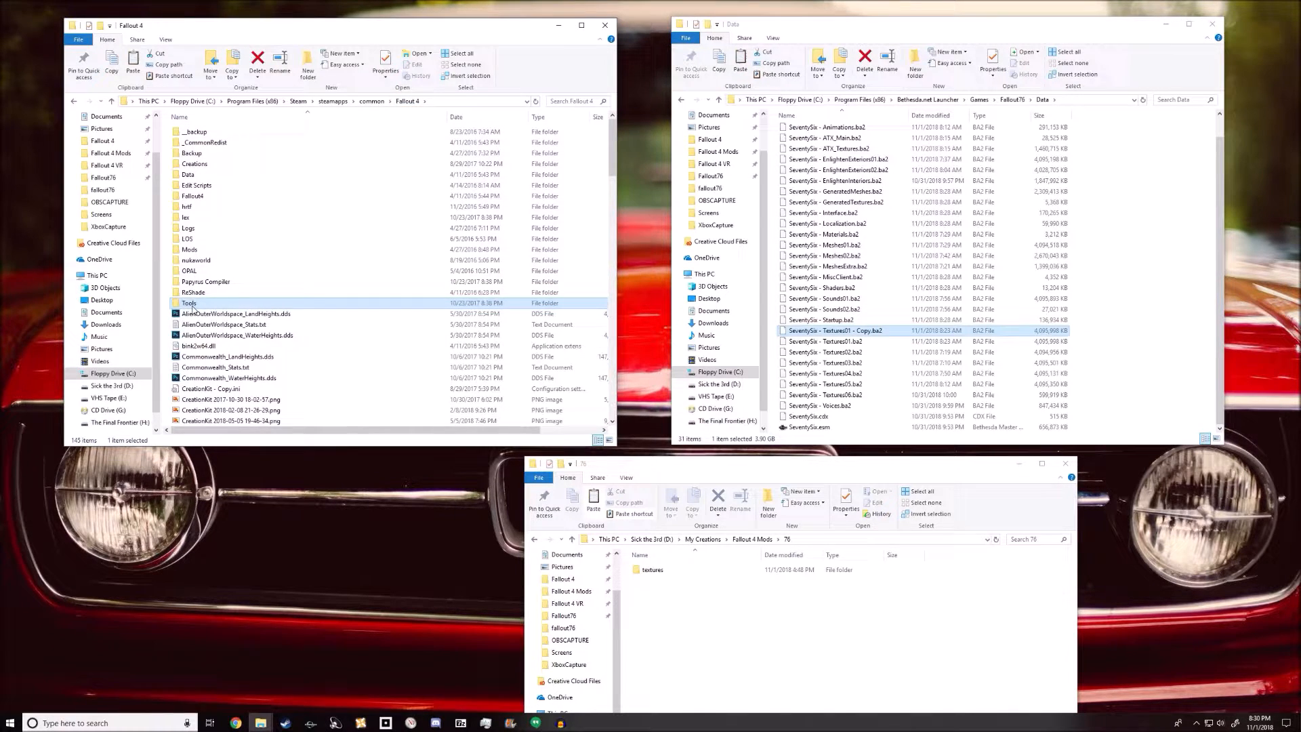
pyautogui.doubleClick(189, 302)
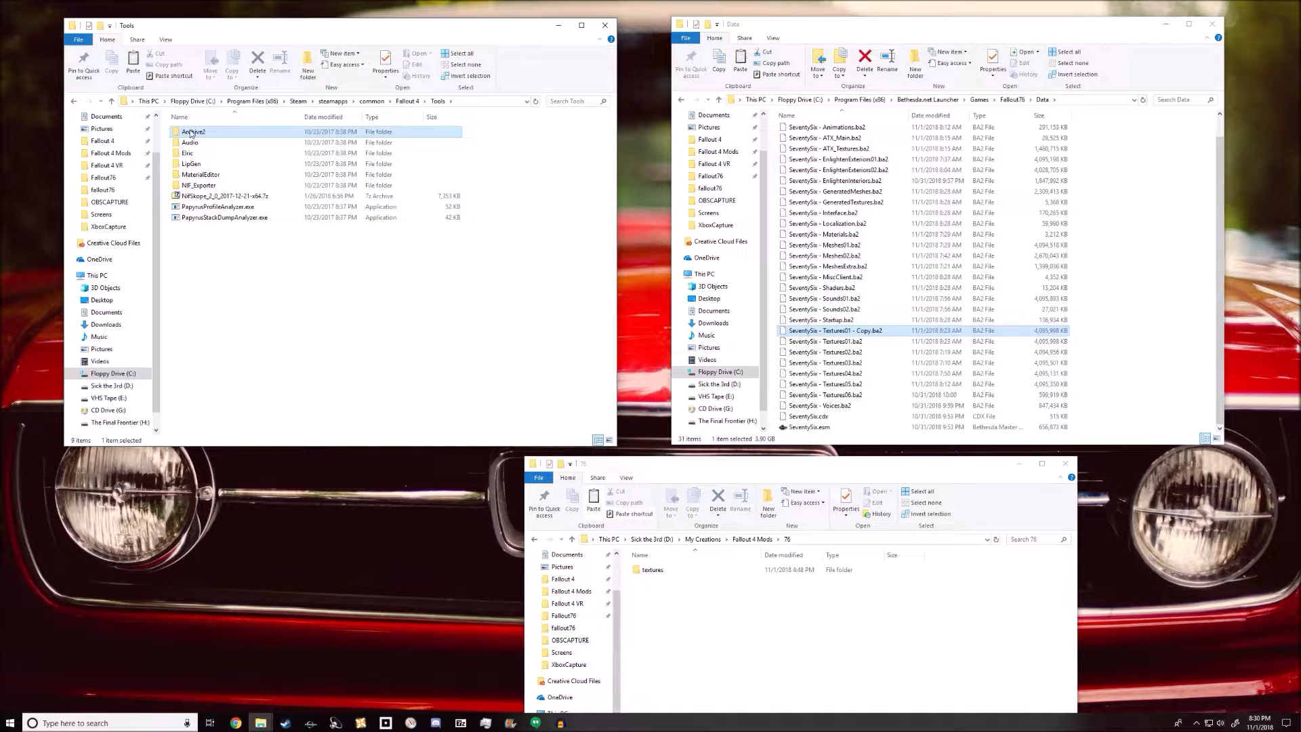
pyautogui.doubleClick(194, 132)
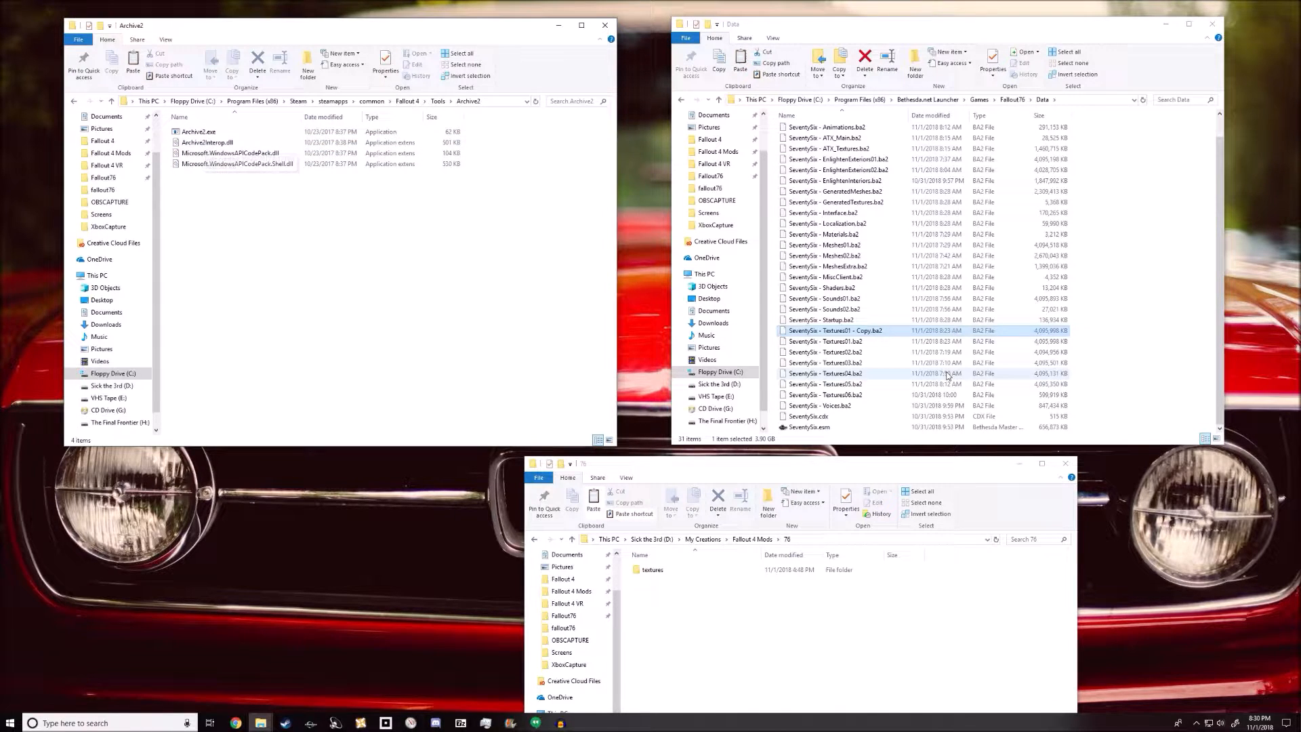
# - Select the original SeventySix - Textures01.ba2 archive in the Data window, not the copy
pyautogui.click(825, 342)
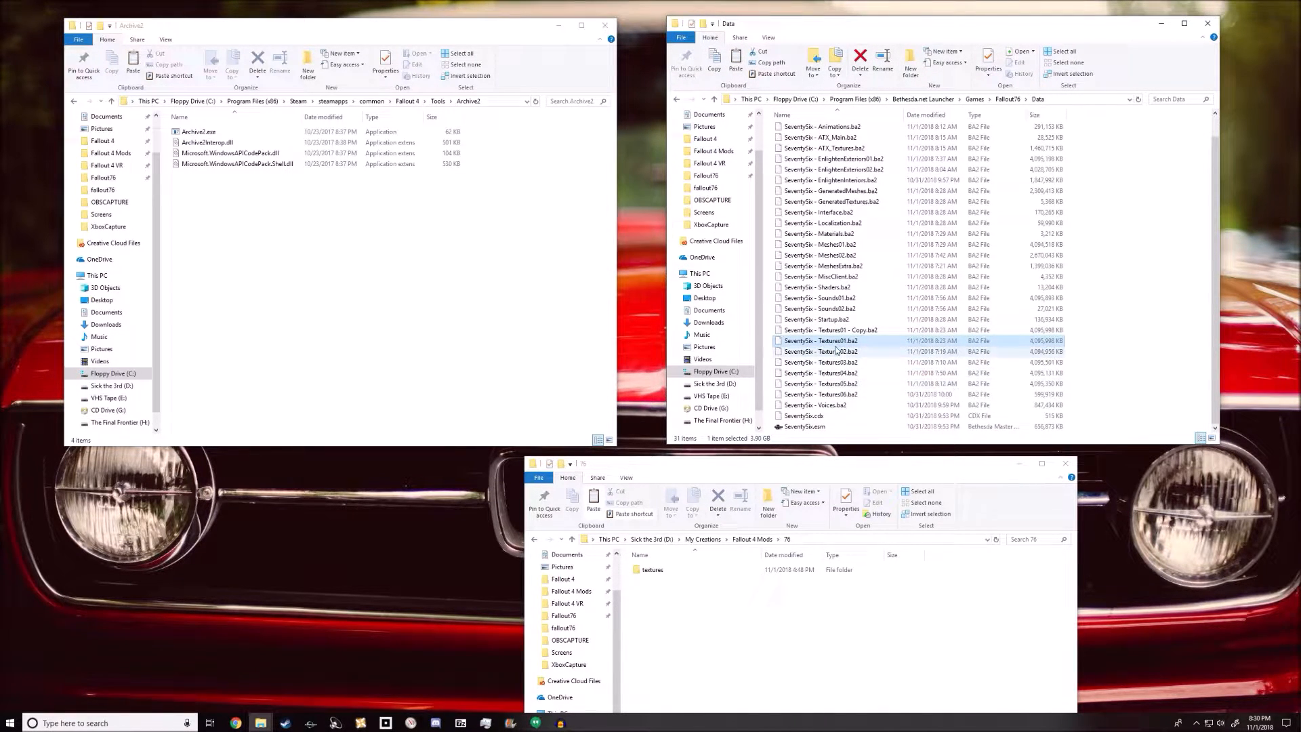
pyautogui.moveTo(852, 357)
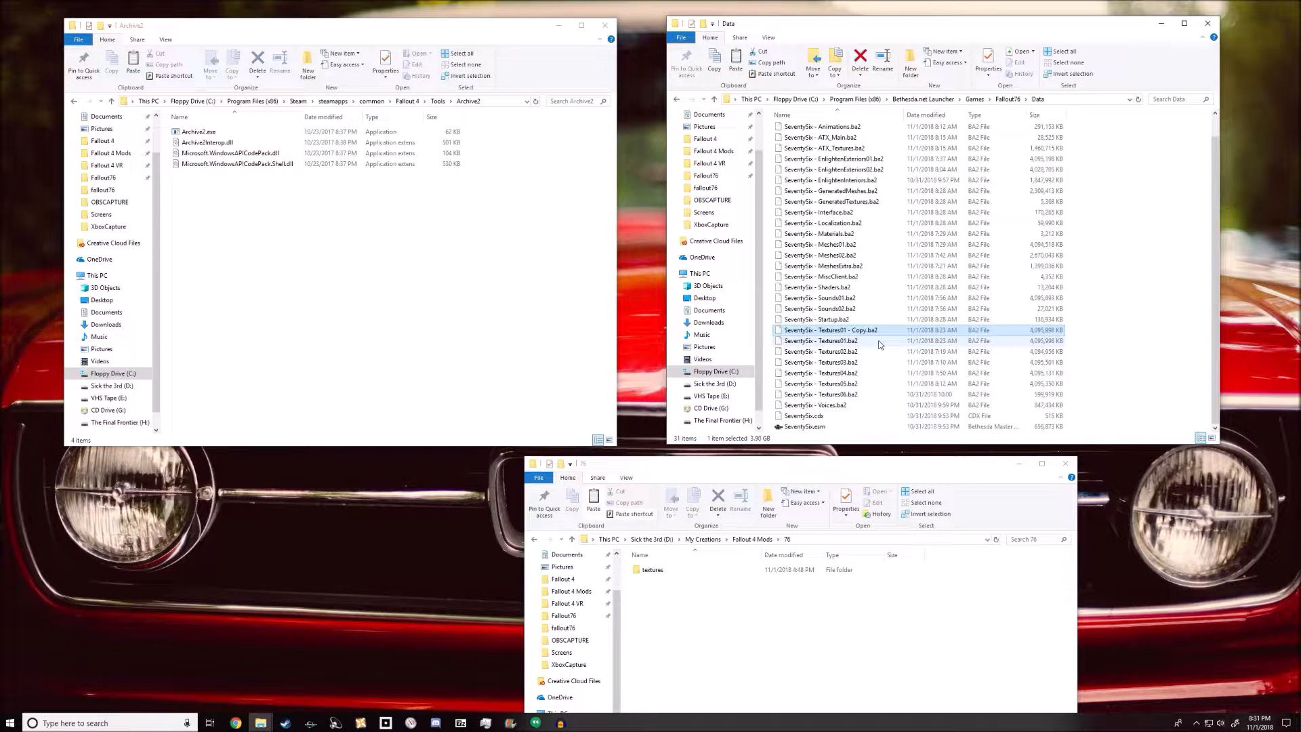
pyautogui.click(821, 340)
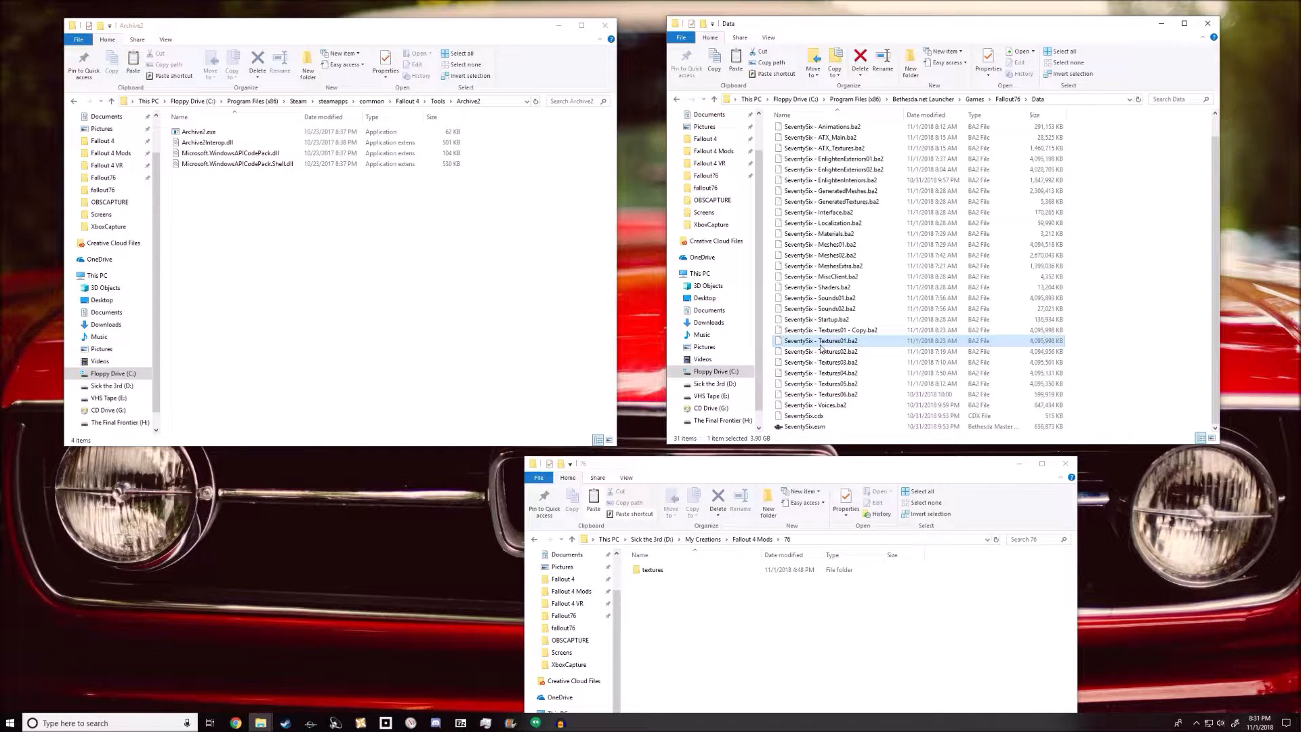
pyautogui.moveTo(763, 341)
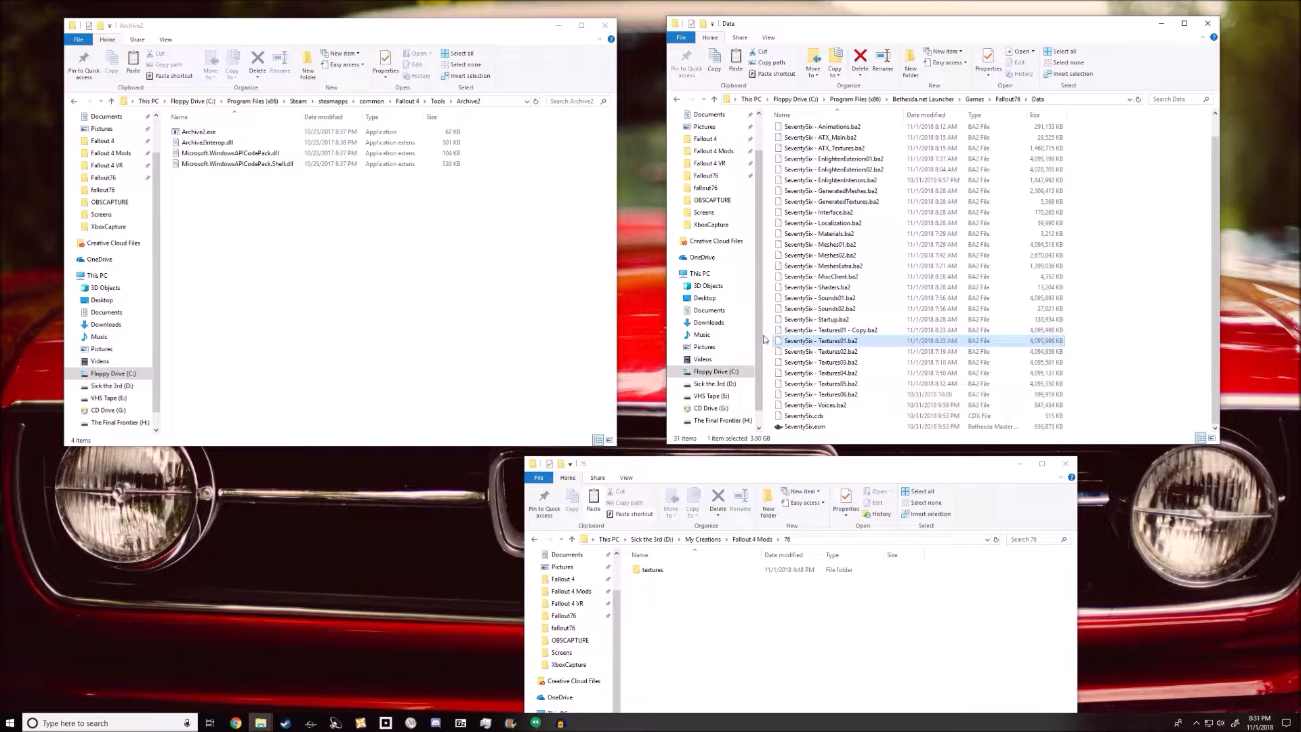
pyautogui.click(198, 131)
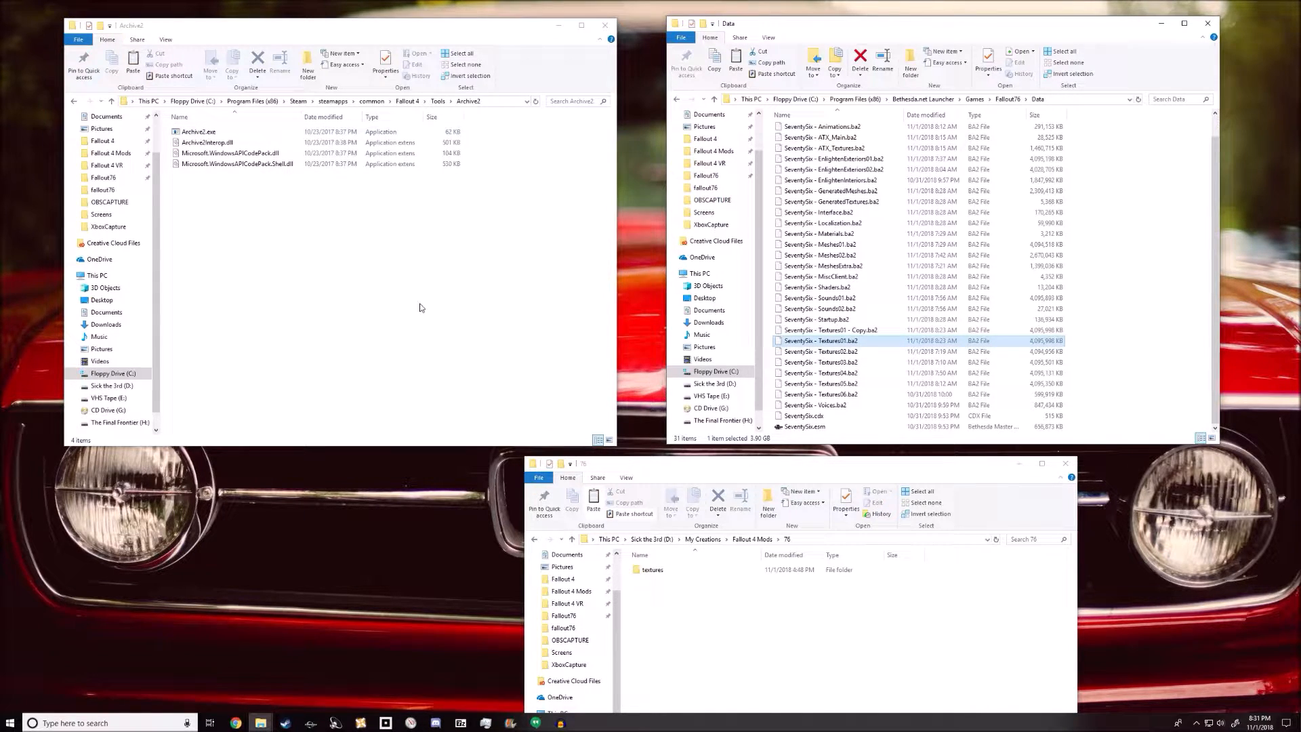
# - Launch Archive2 and browse the textures/clothes/vaultsuit mod folders before reaching the File menu
pyautogui.doubleClick(198, 131)
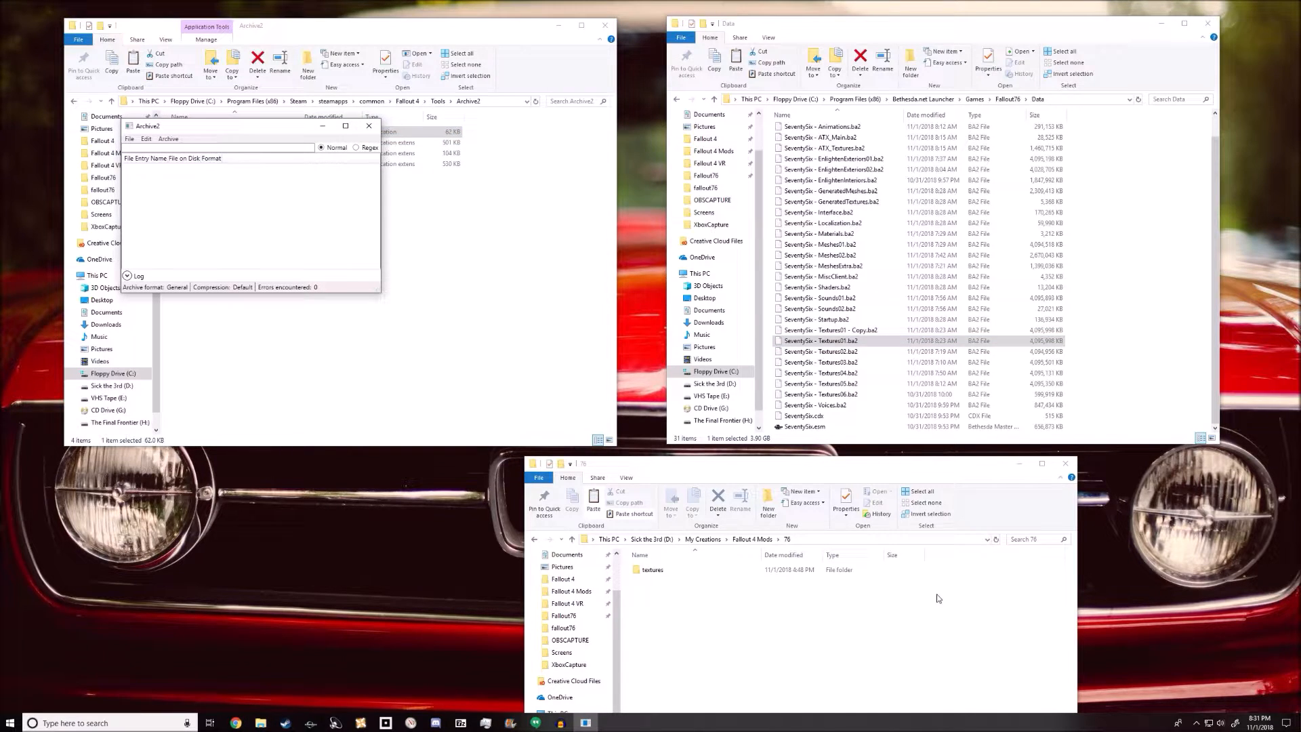
pyautogui.moveTo(706, 587)
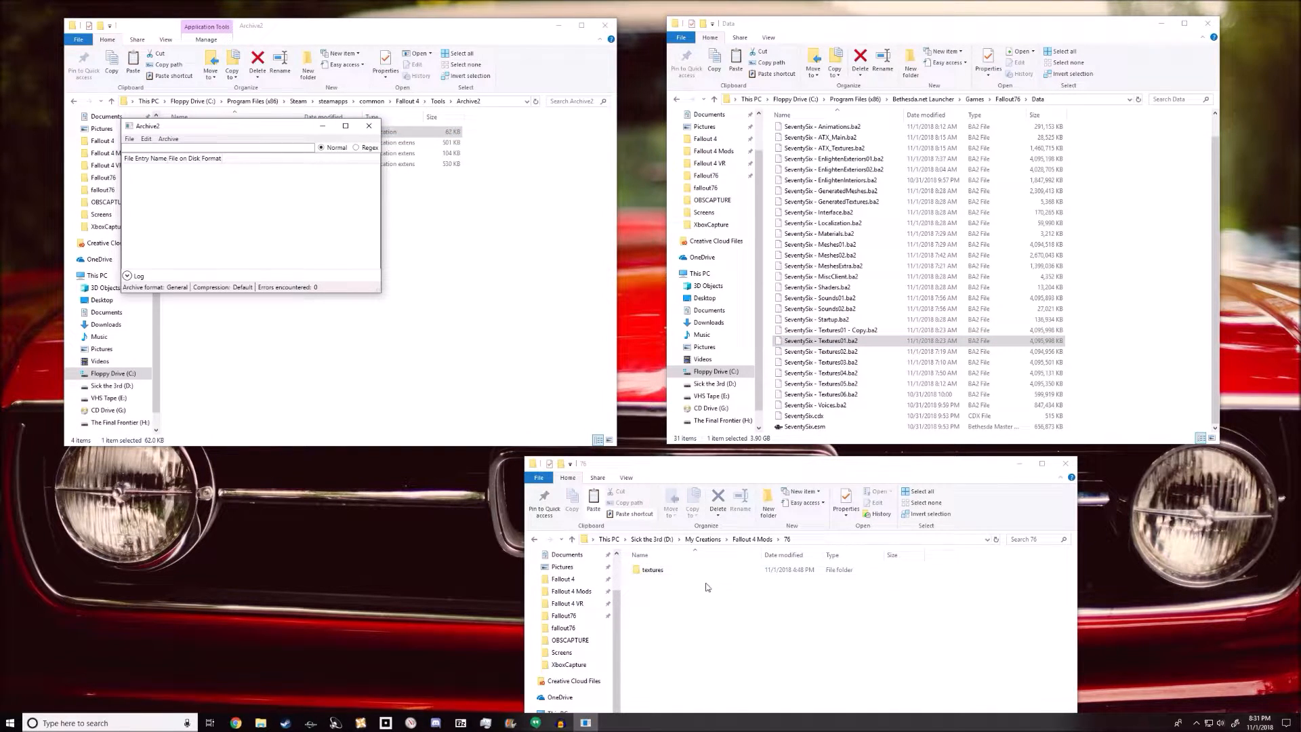
pyautogui.click(652, 569)
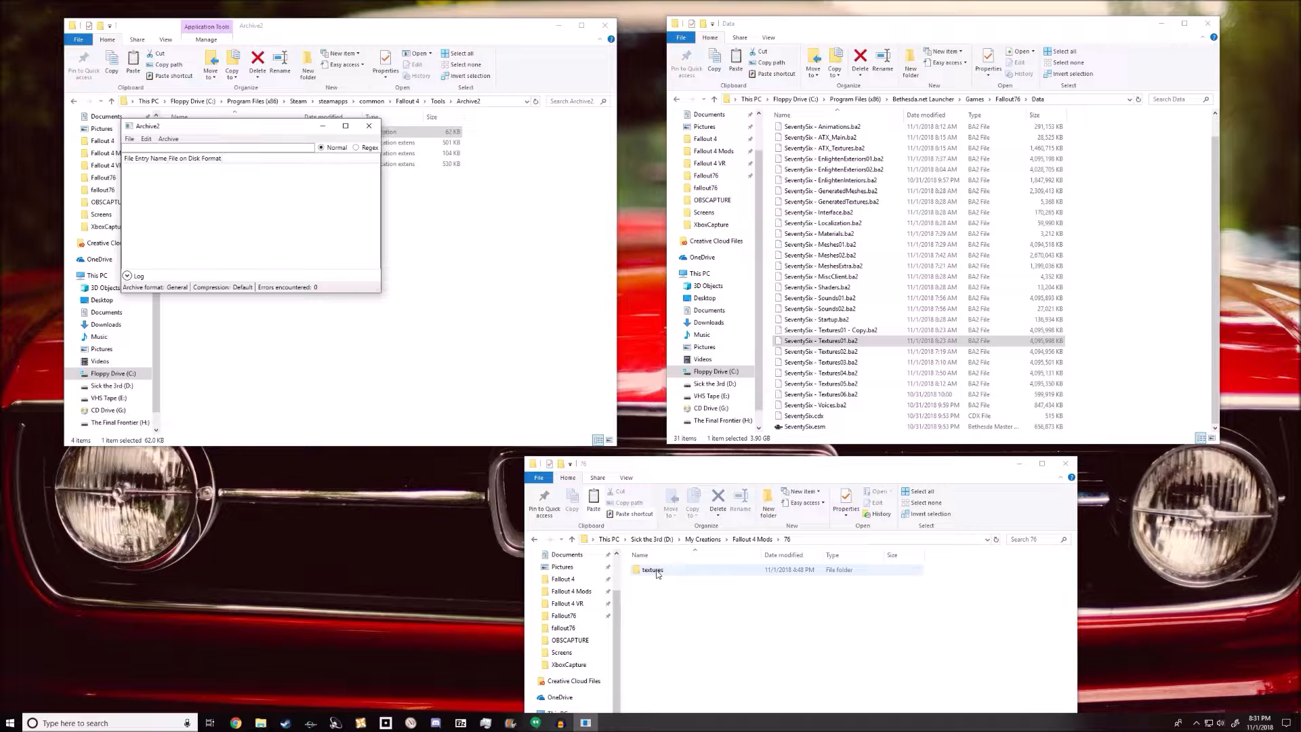
pyautogui.doubleClick(654, 569)
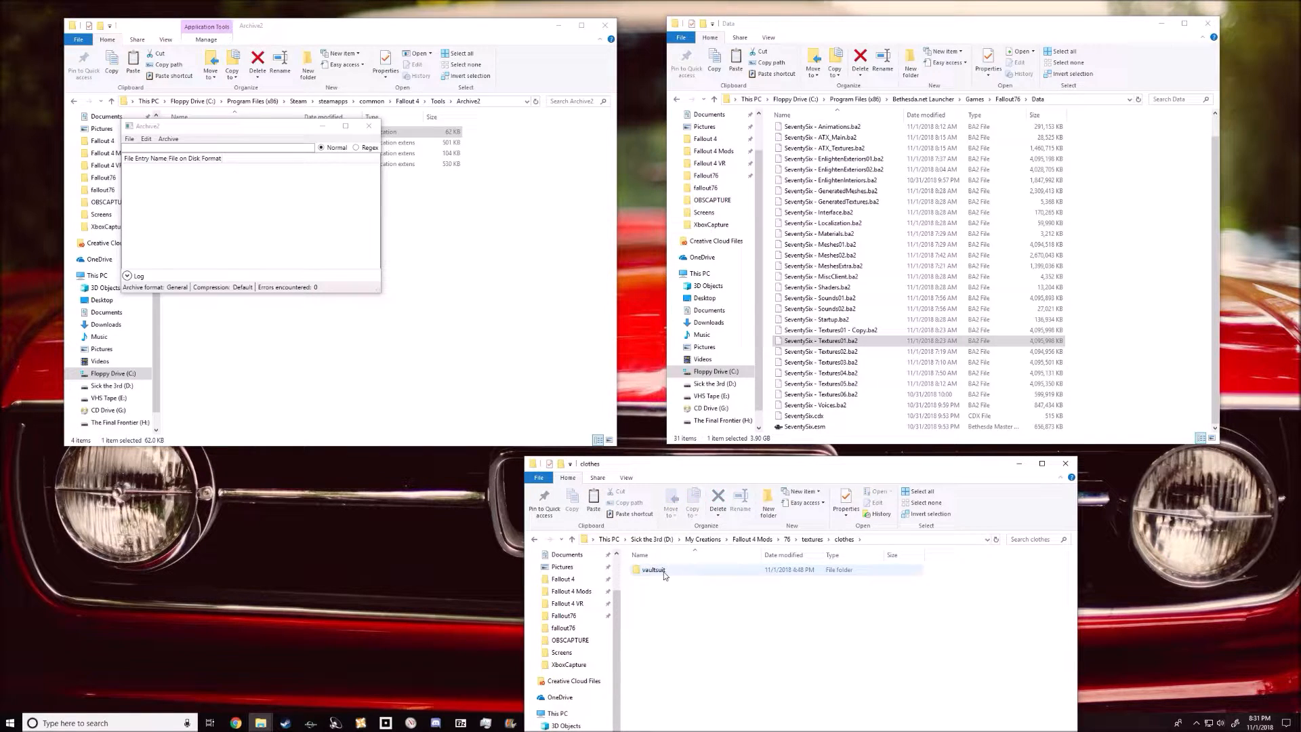
pyautogui.click(534, 538)
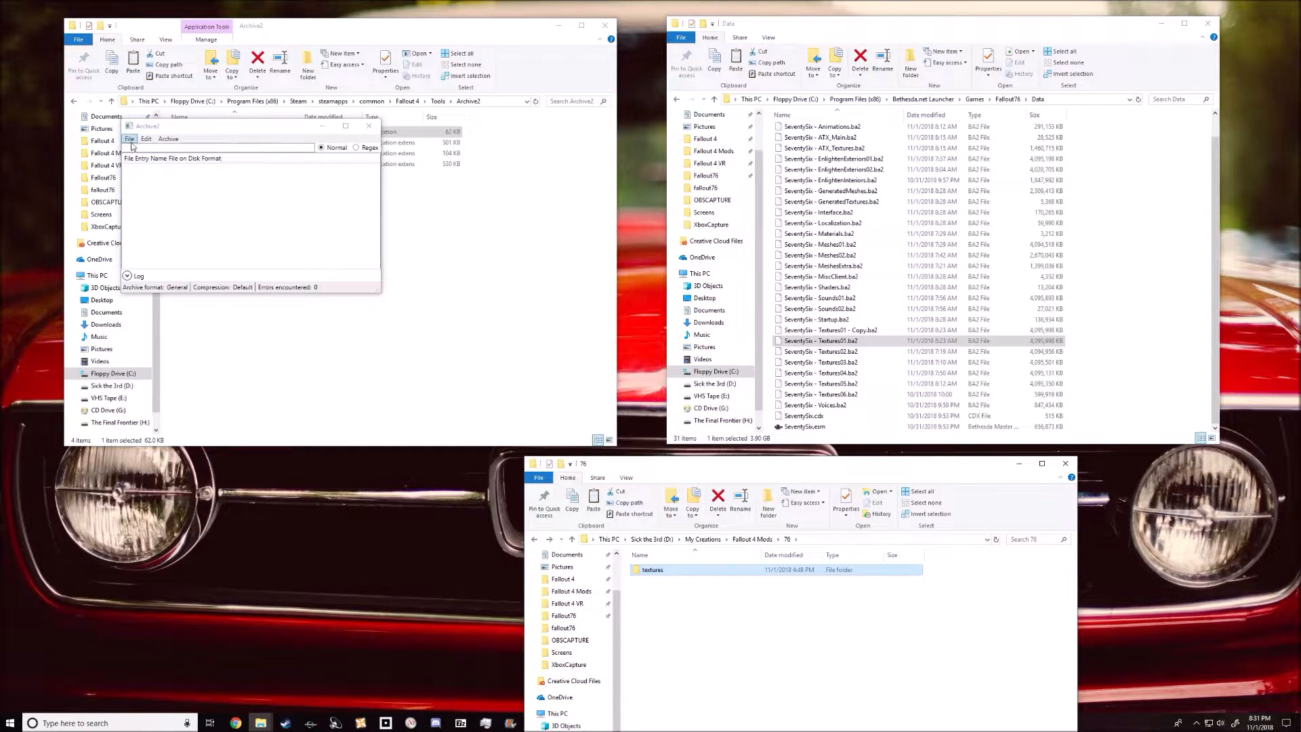
pyautogui.click(130, 139)
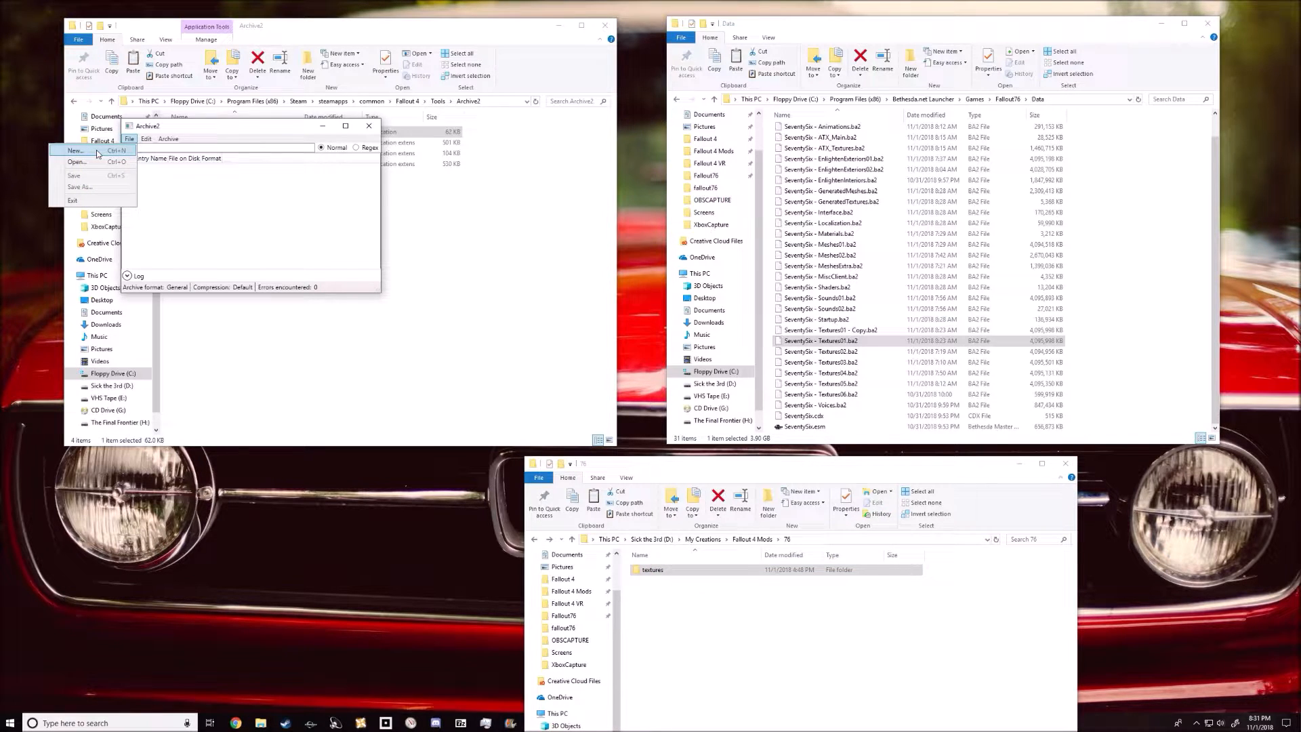
# - Load SeventySix - Textures01.ba2 from the Fallout76 Data folder, listing its DDS texture entries
pyautogui.click(79, 162)
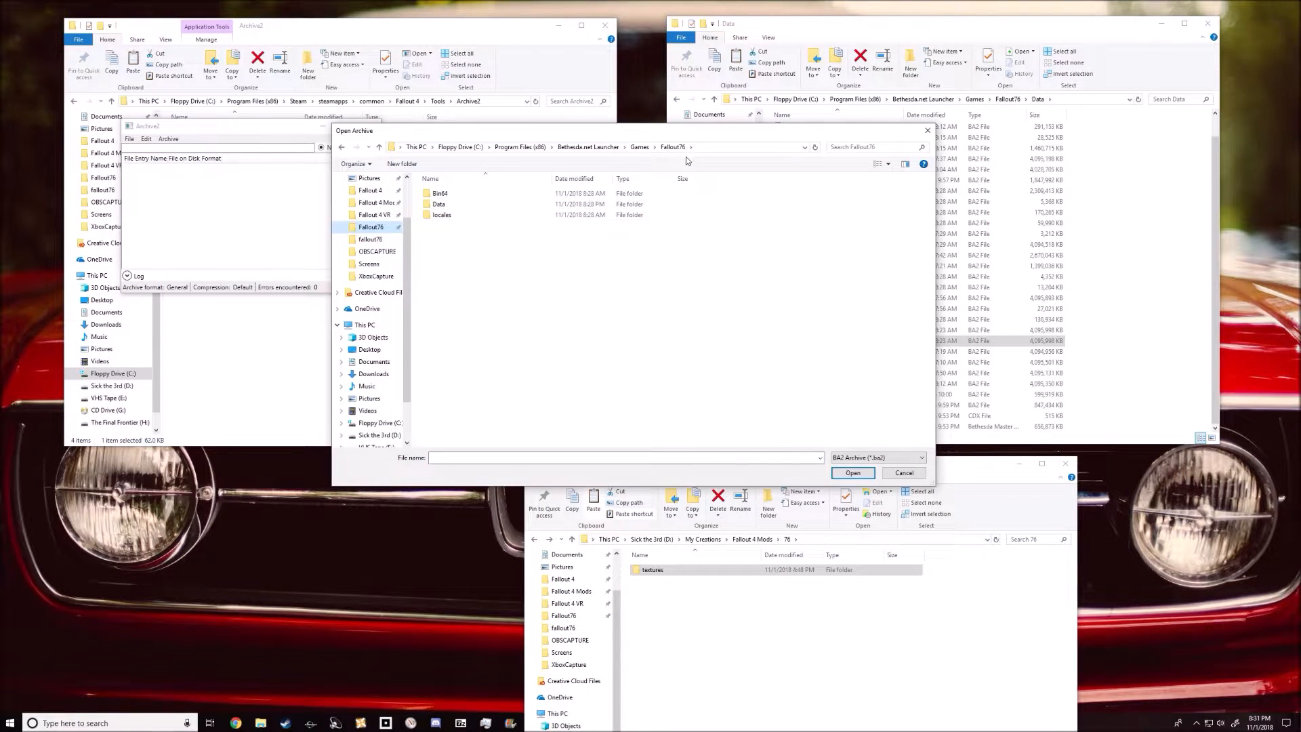
pyautogui.doubleClick(437, 203)
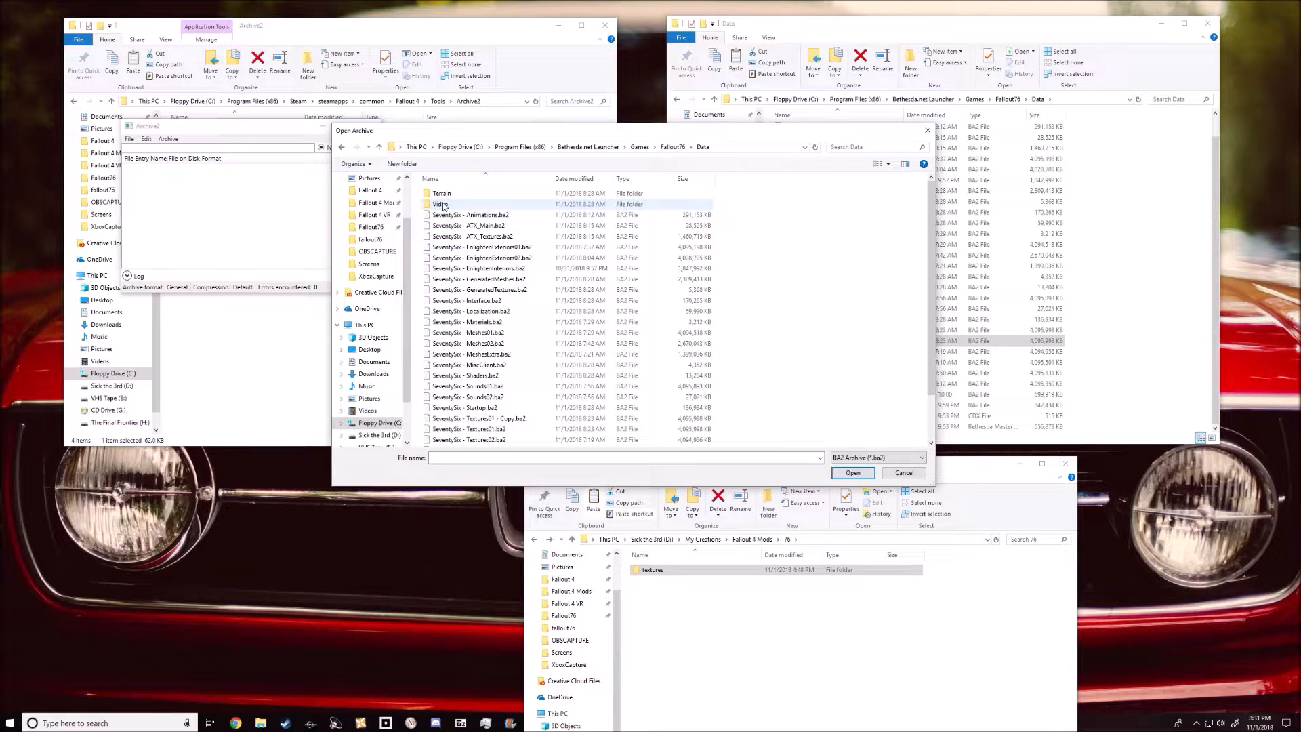
pyautogui.scroll(-3)
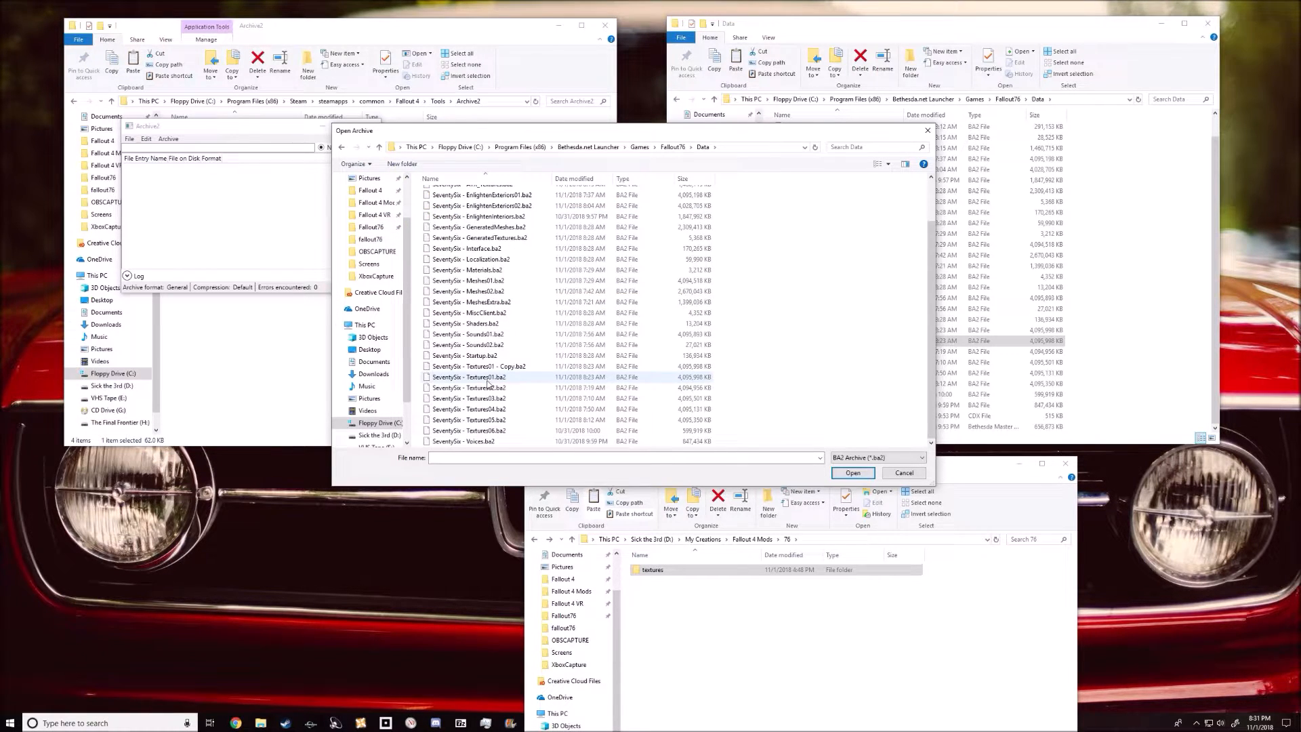
pyautogui.click(851, 471)
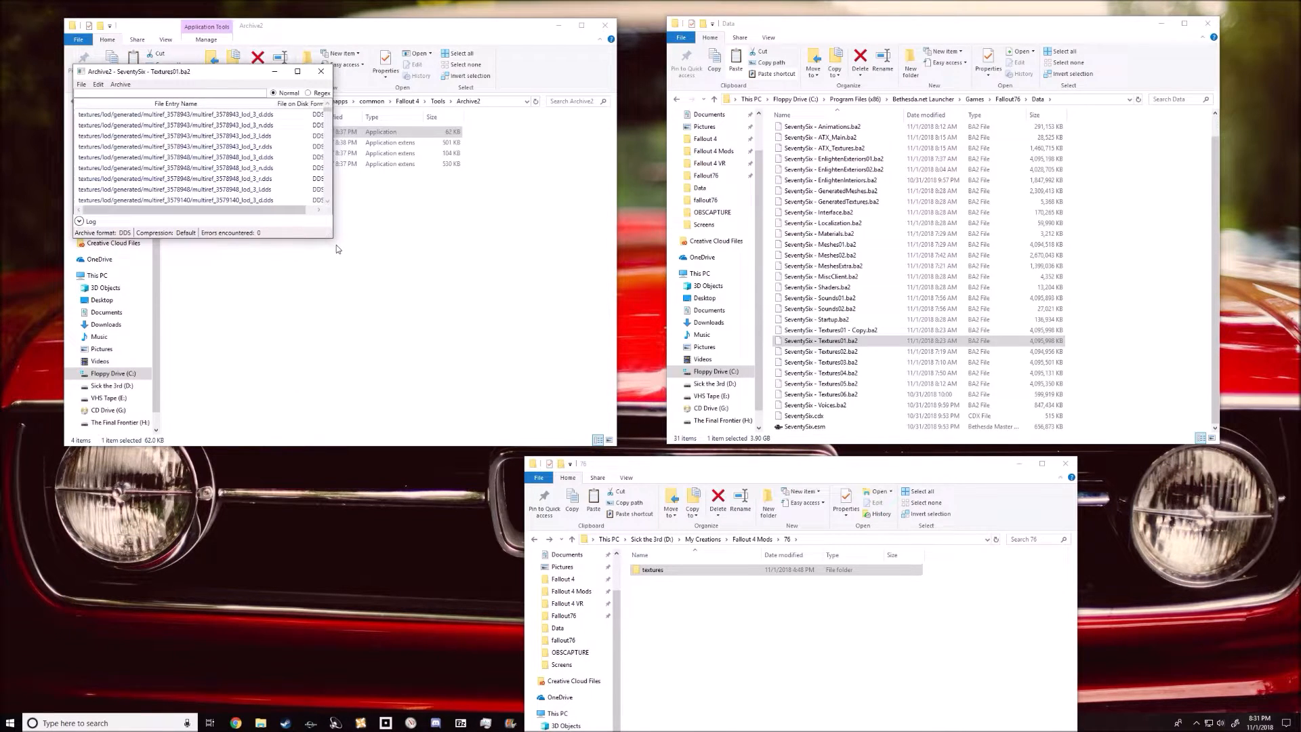
# - Add the textures folder from the 76 mod folder into the archive via Archive > Add Folder
pyautogui.click(486, 70)
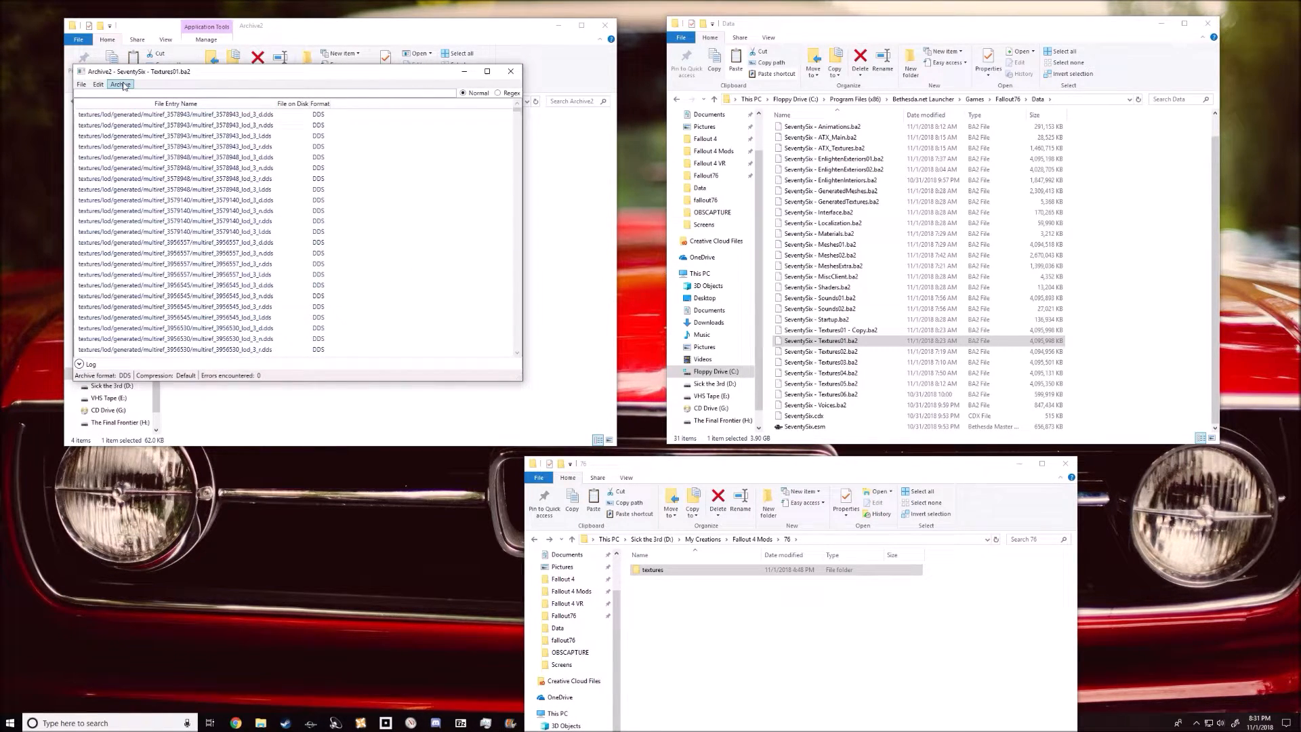
pyautogui.click(120, 85)
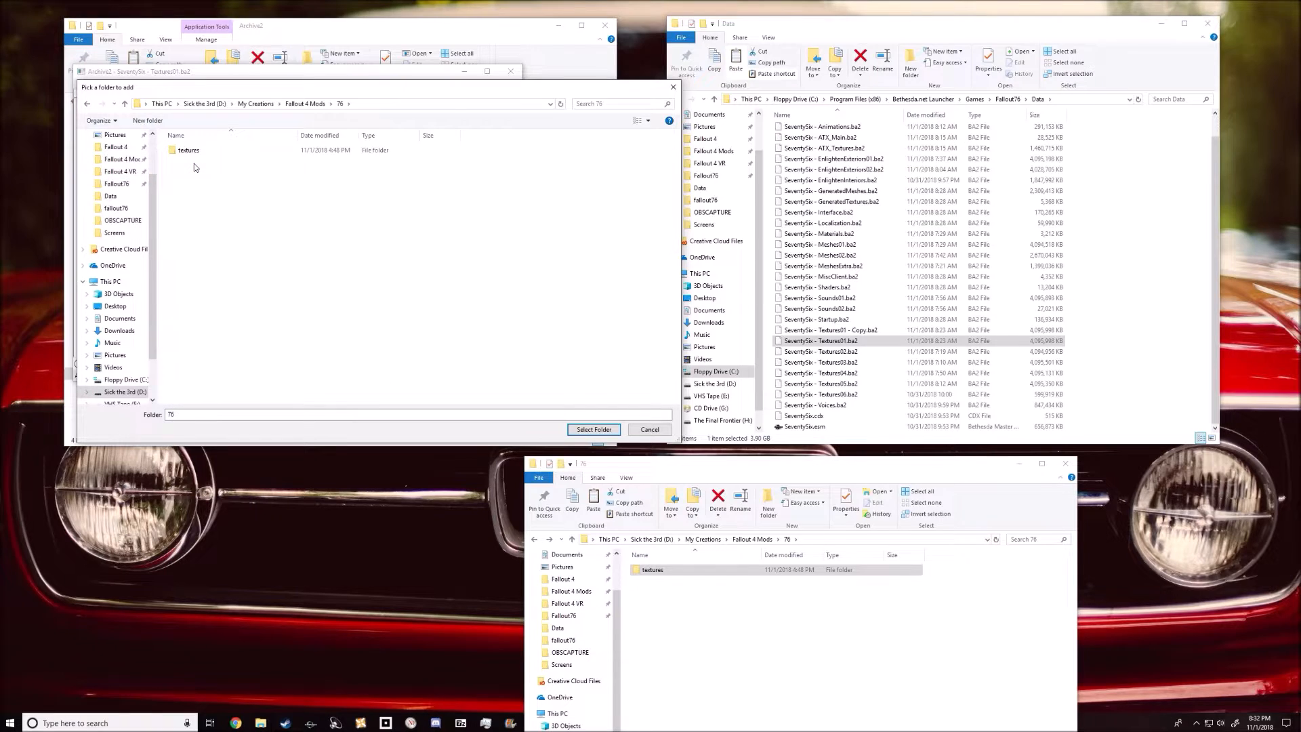
pyautogui.click(189, 149)
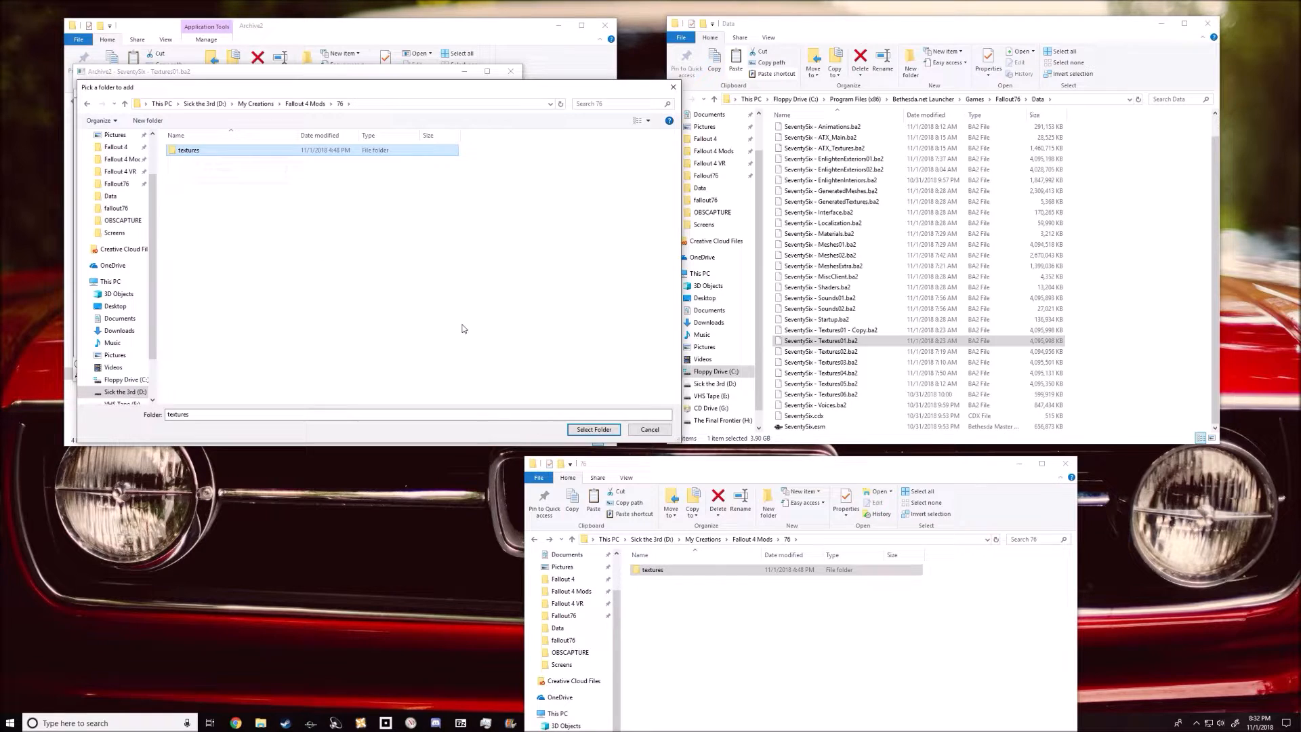
pyautogui.click(592, 430)
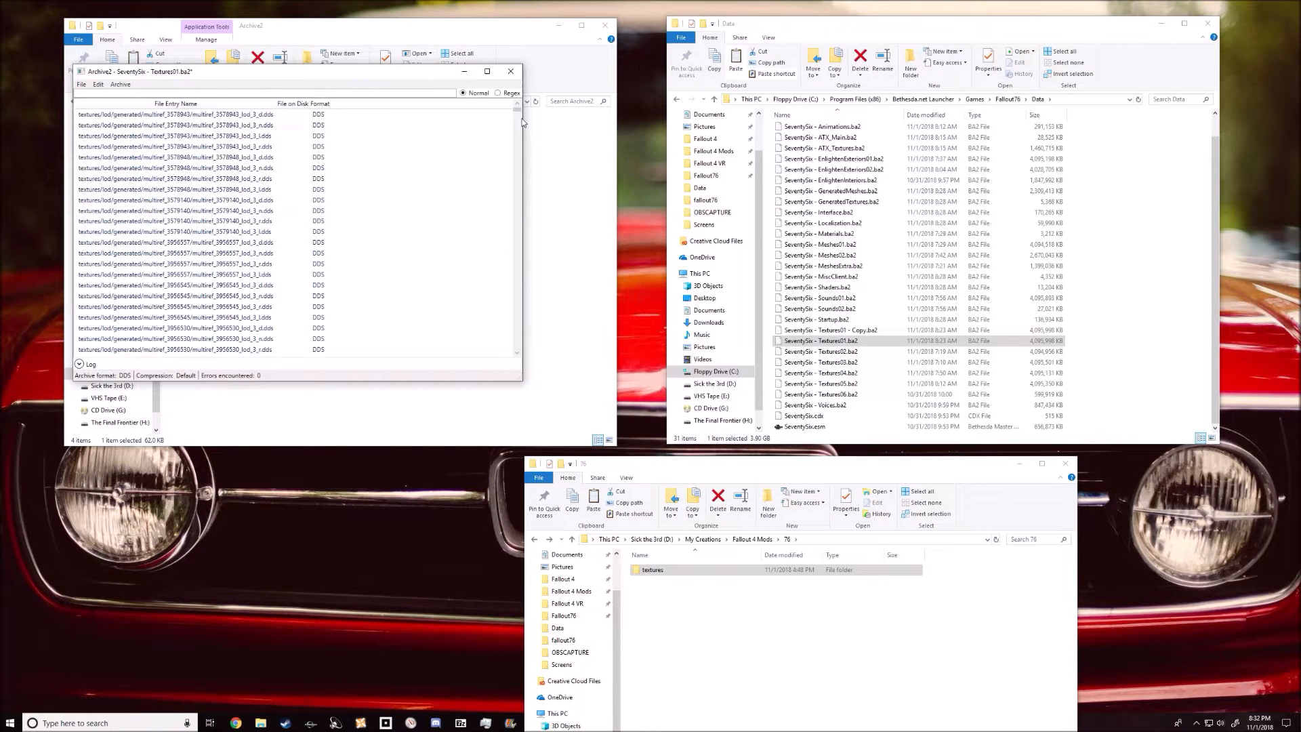
# - Save SeventySix - Textures01.ba2 and compare its growing size against the backup copy in Explorer
pyautogui.click(120, 84)
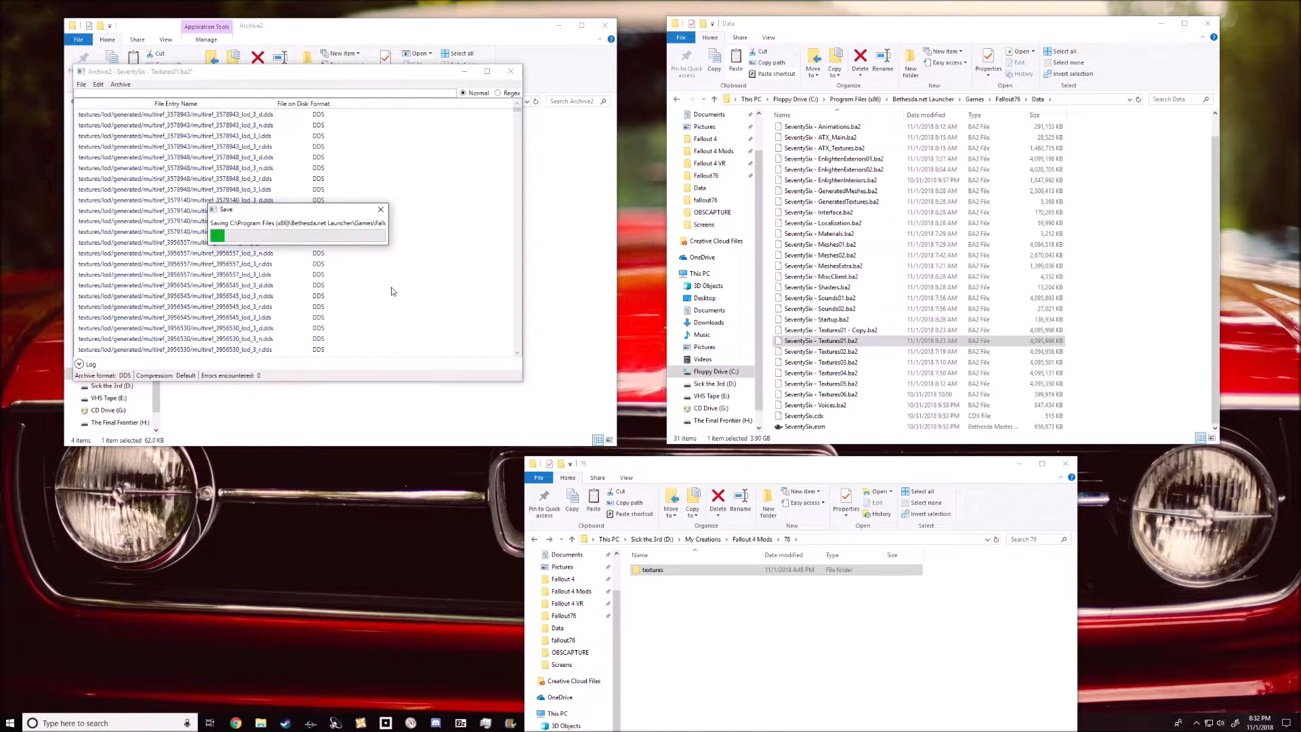
pyautogui.moveTo(279, 217)
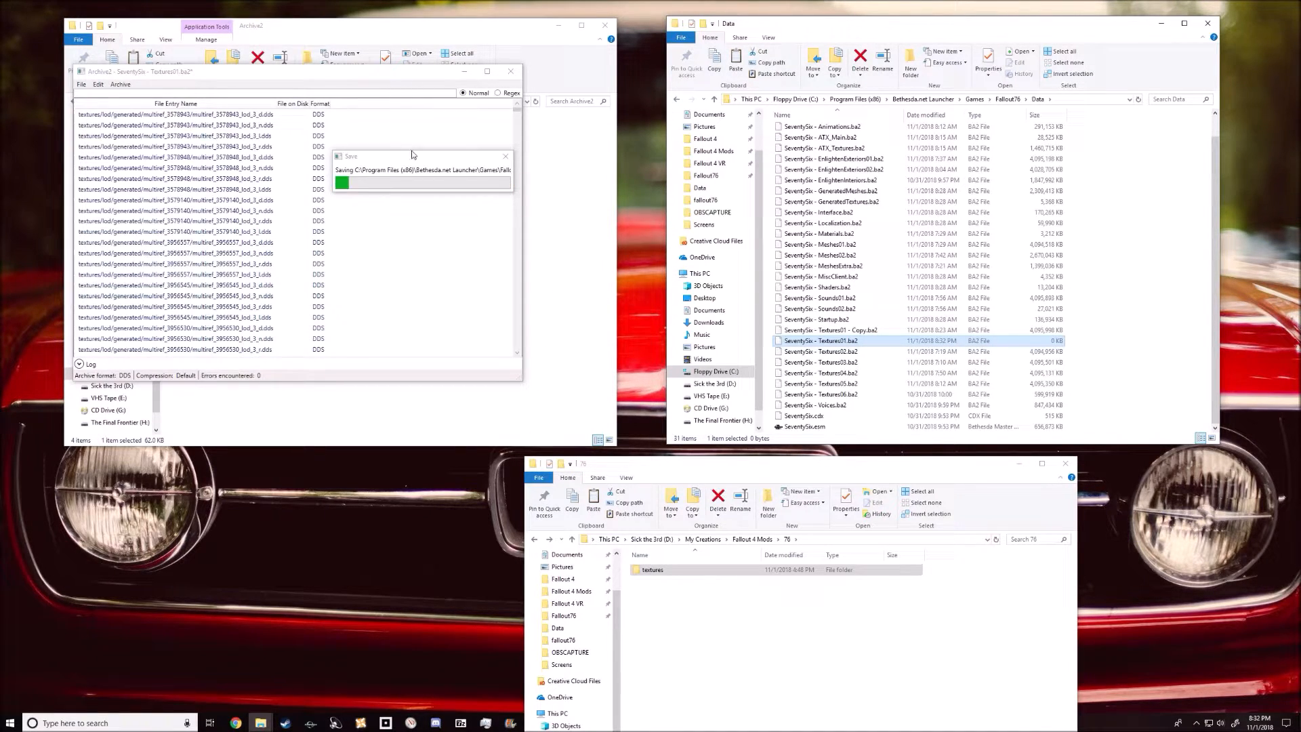
pyautogui.click(830, 330)
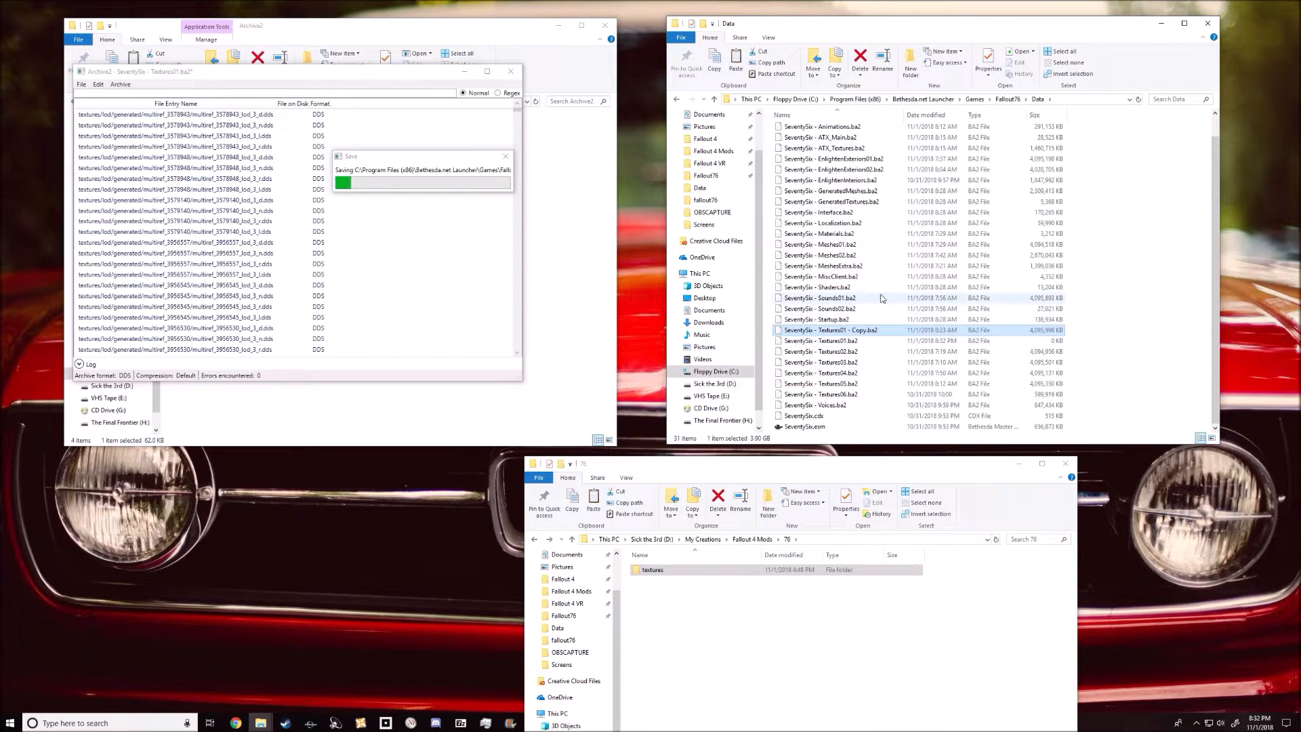
pyautogui.moveTo(879, 341)
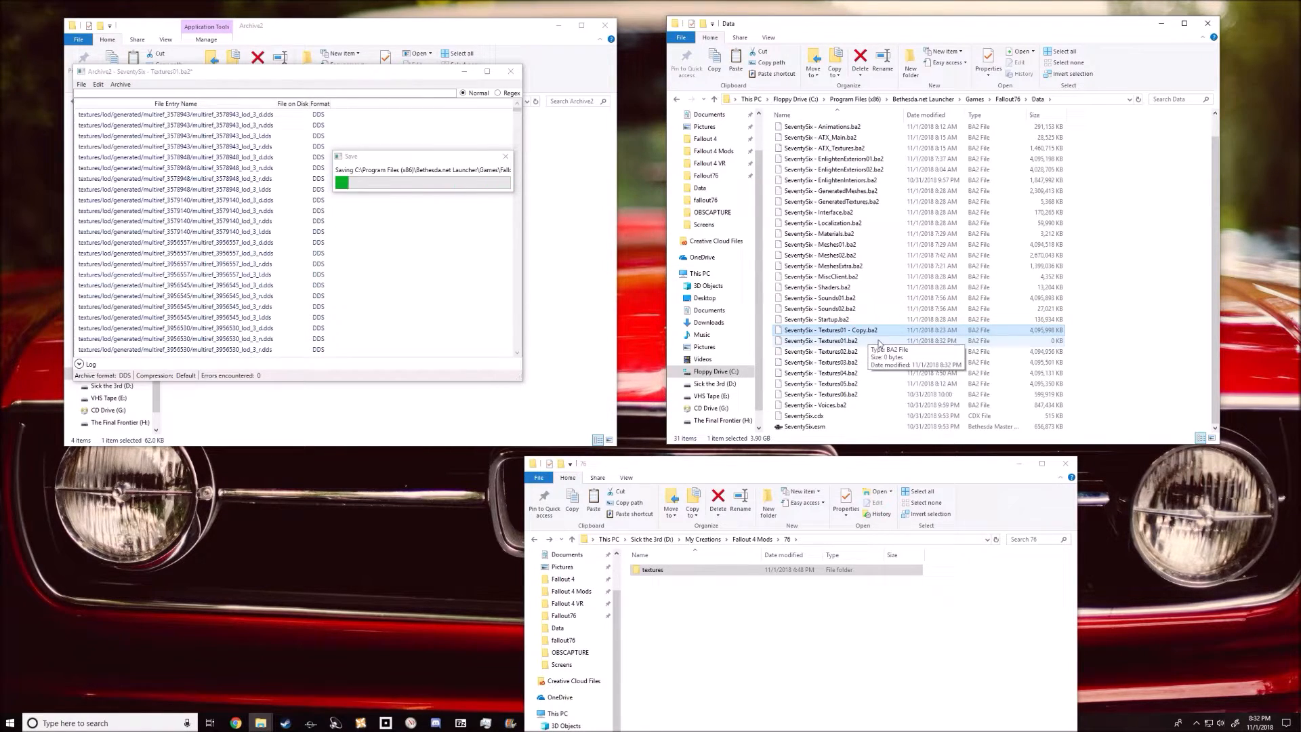
pyautogui.click(821, 340)
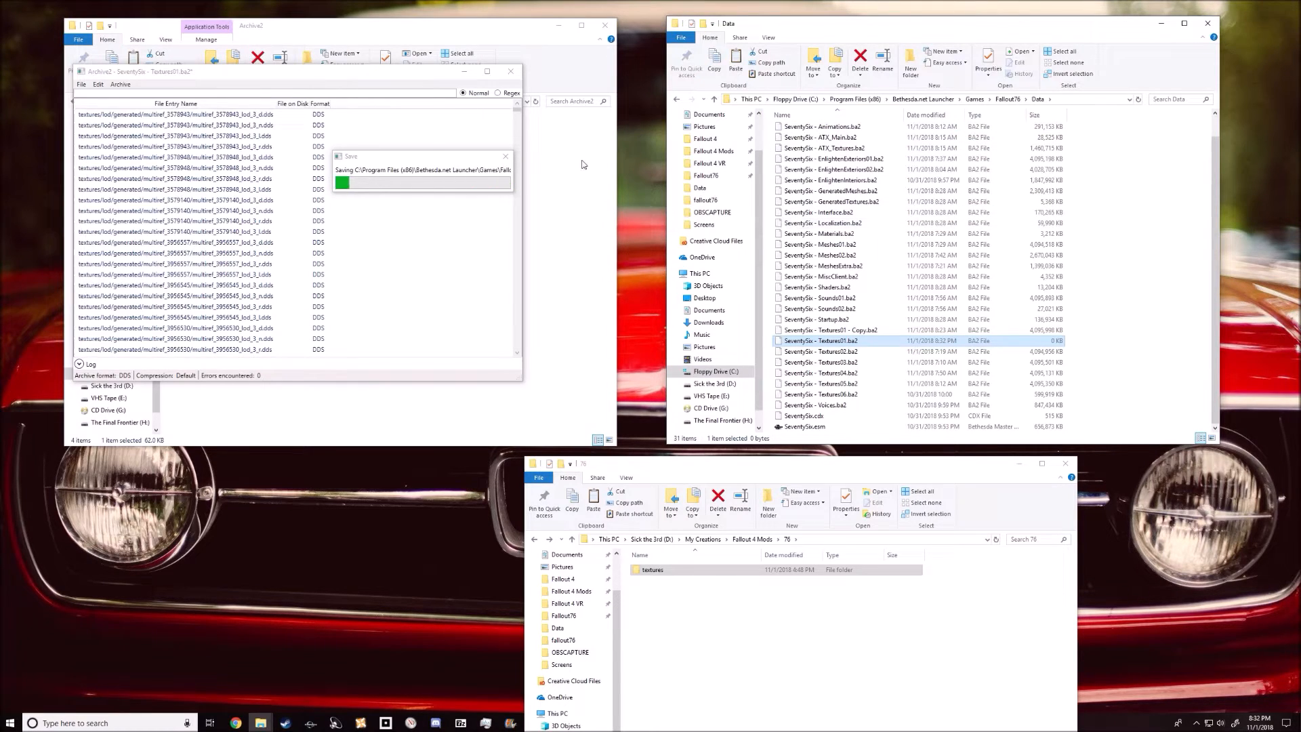
pyautogui.click(830, 351)
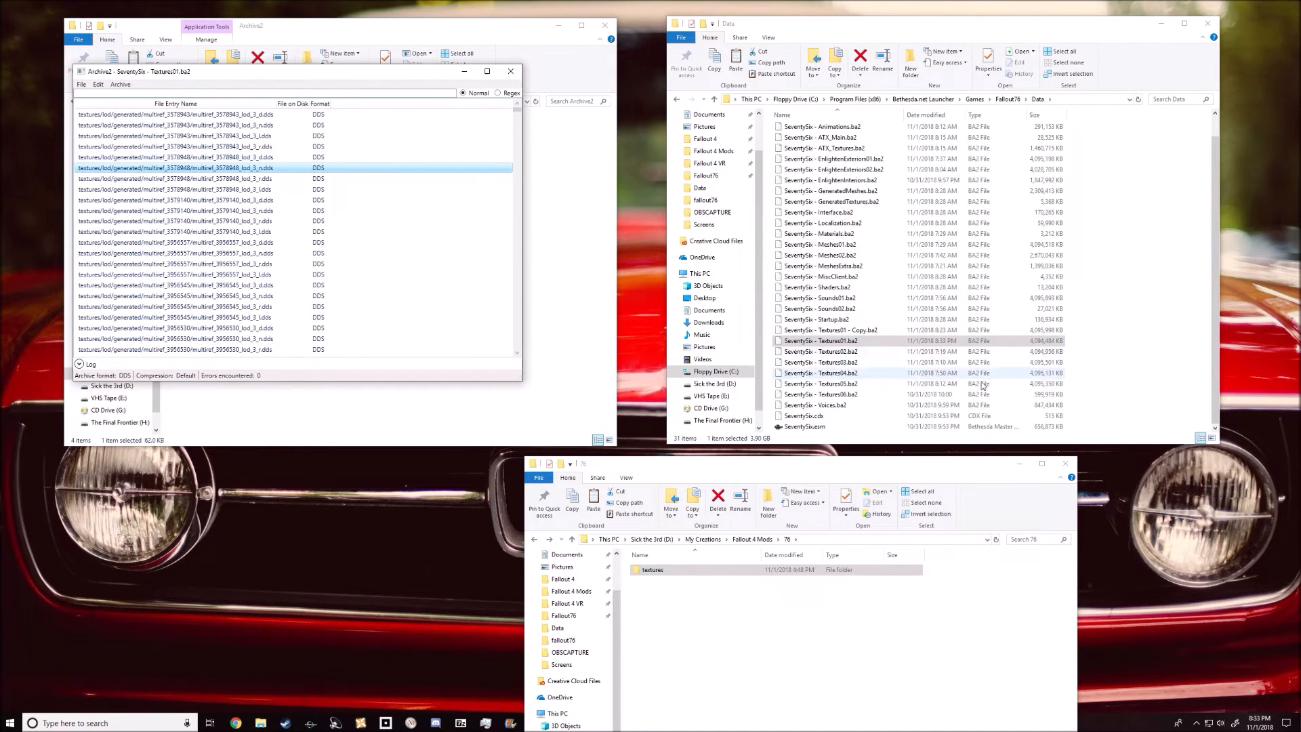
pyautogui.click(822, 331)
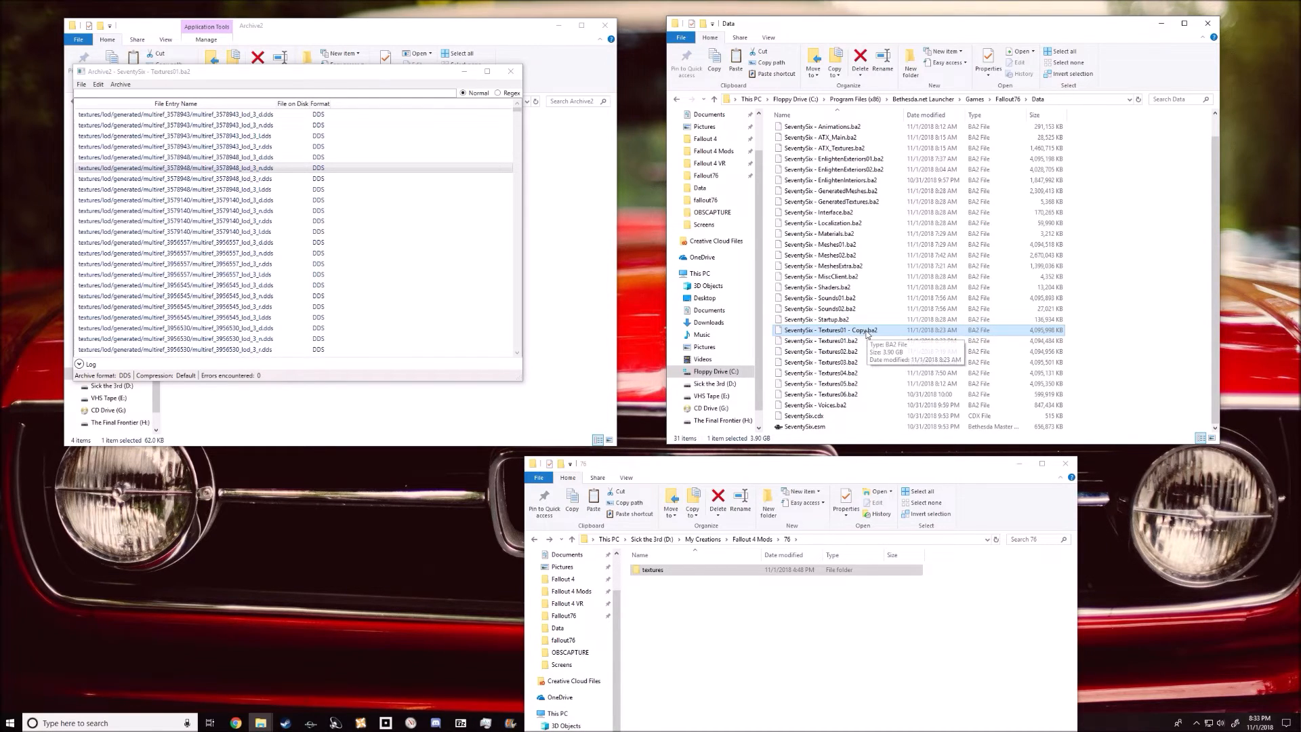
pyautogui.click(822, 341)
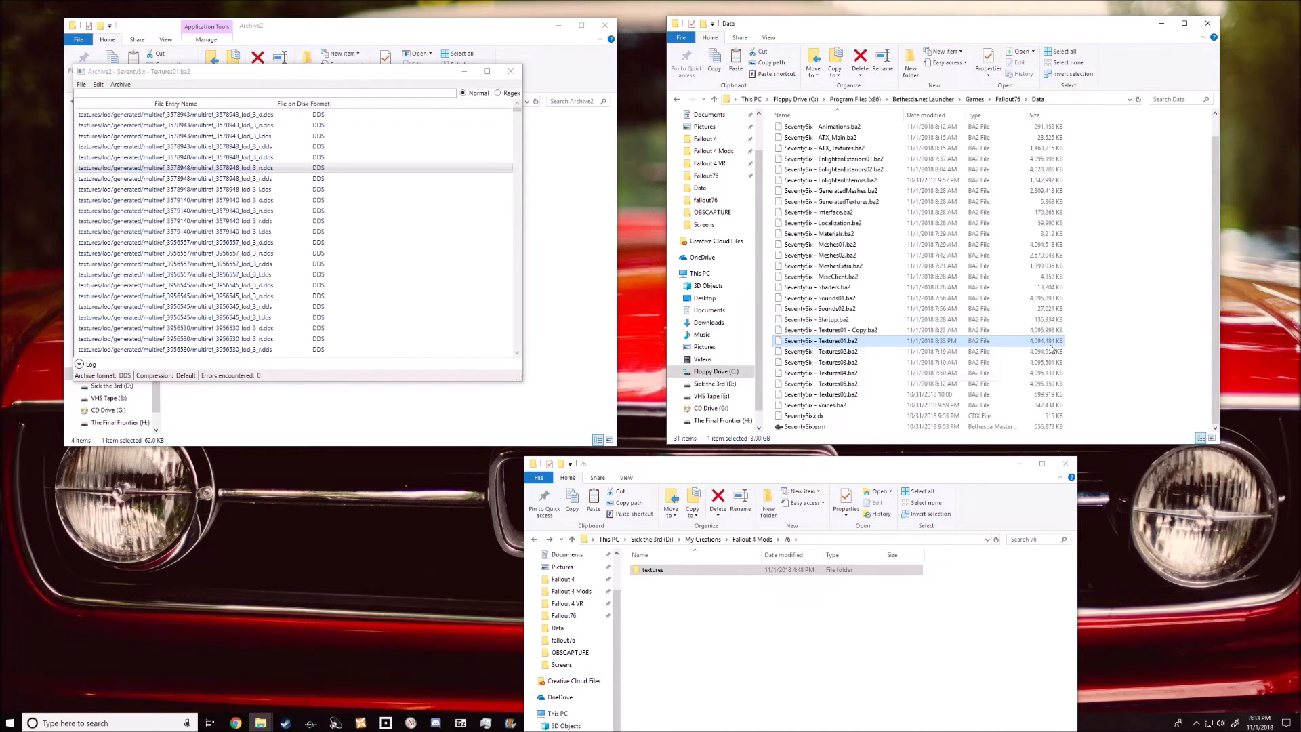